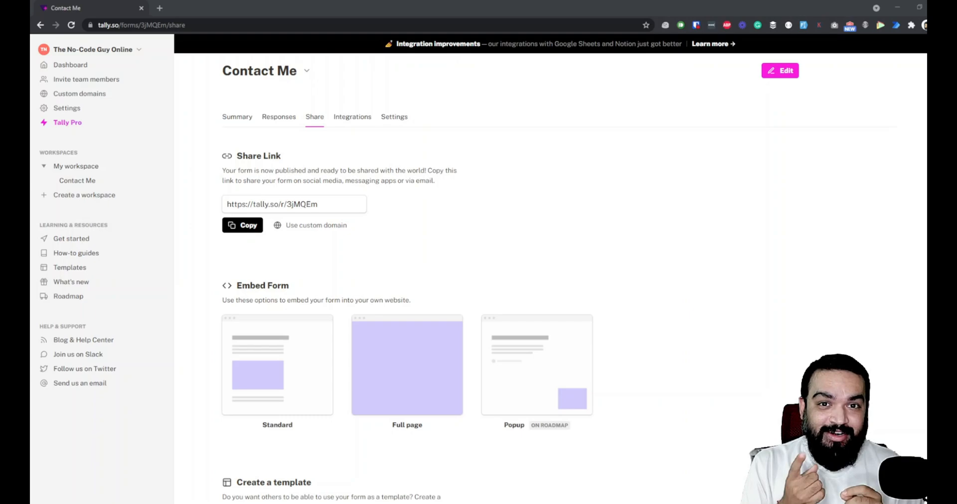
- Review the form's summary and sharing pages, then start a new browser tab for the public link
{"action": "scroll", "scroll_direction": "down", "scroll_amount": 3}
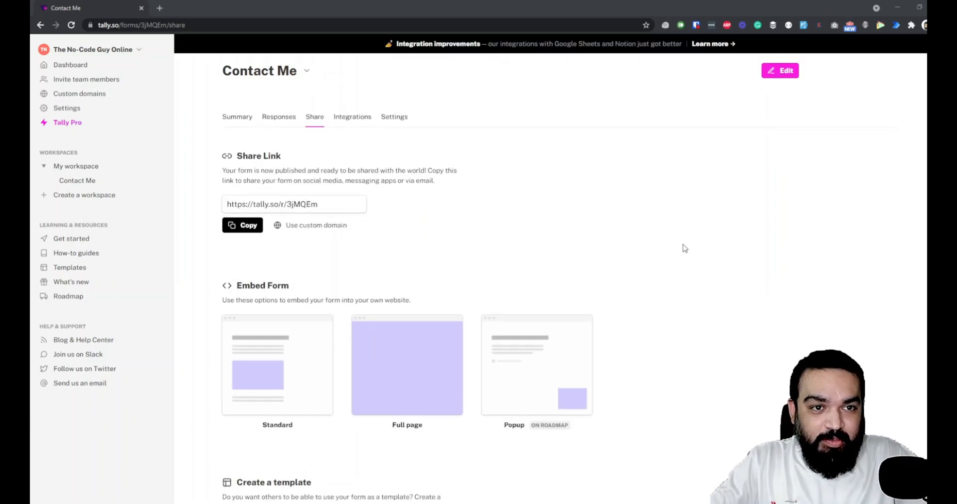
{"action": "left_click", "coordinate": [278, 116]}
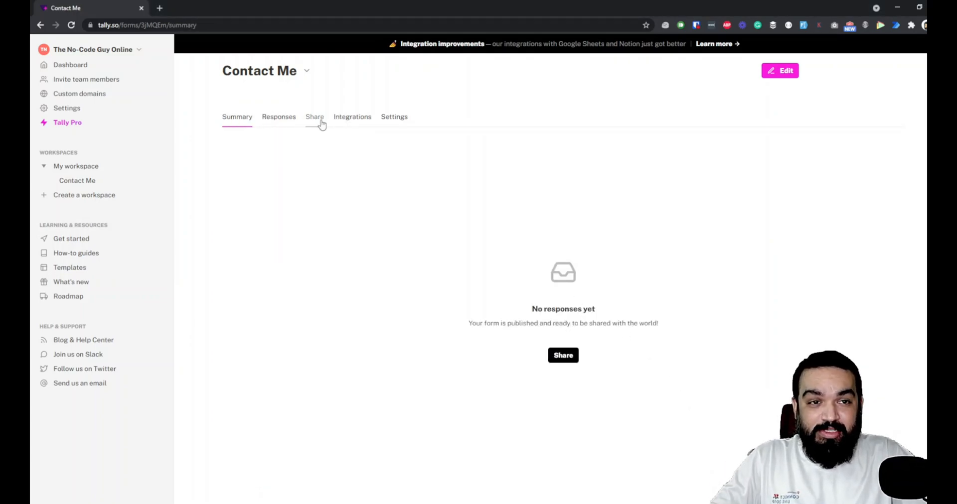
{"action": "left_click", "coordinate": [314, 117]}
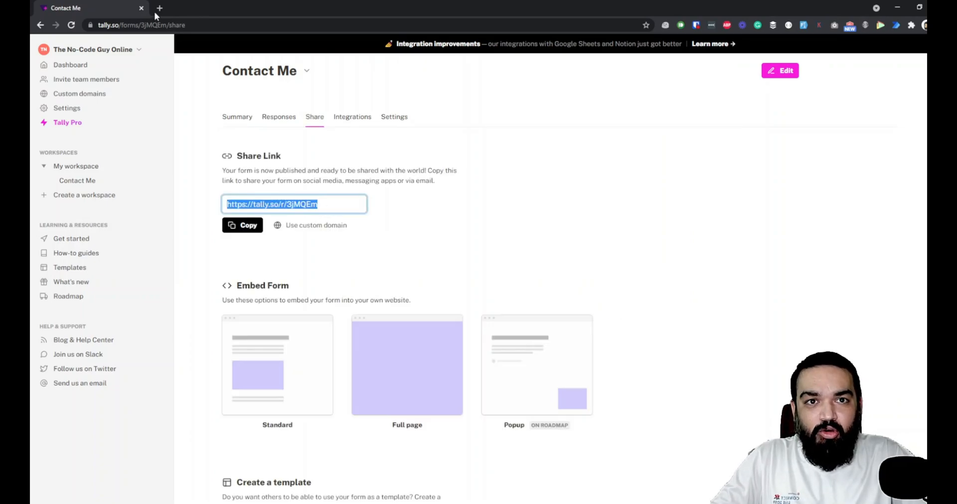
{"action": "left_click", "coordinate": [159, 8]}
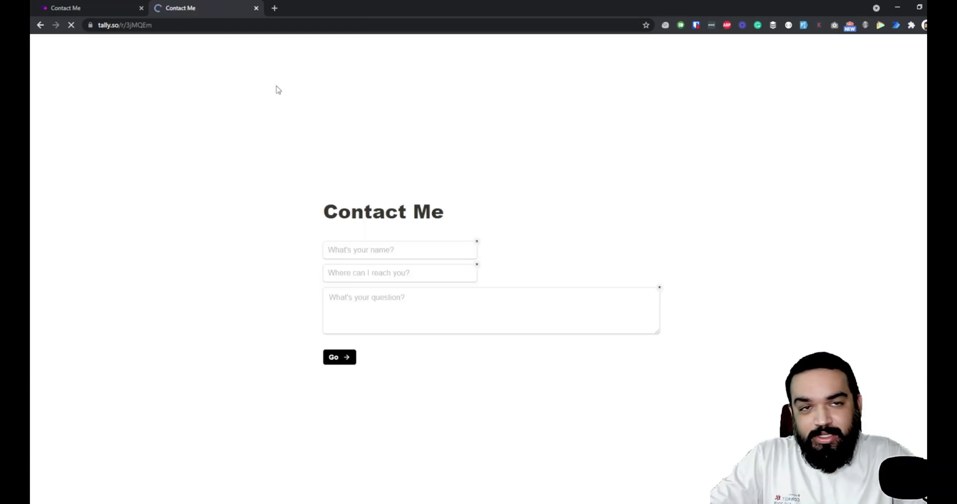
- Fill the Contact Me form with a name, email and question about the channel, and submit it with Go
{"action": "type", "text": "H"}
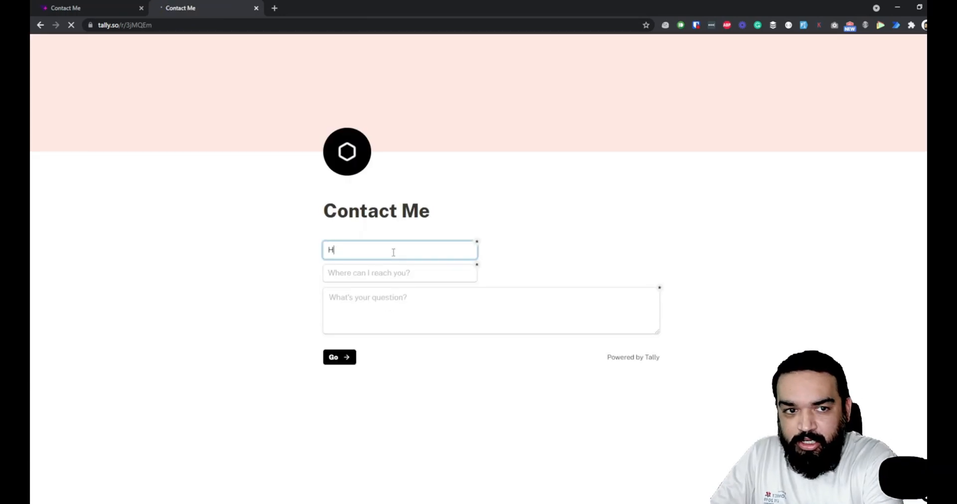
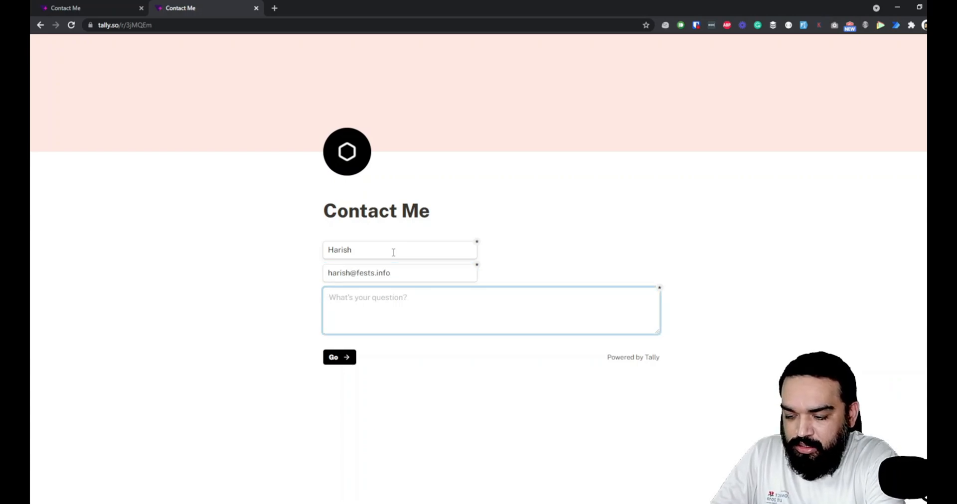
{"action": "type", "text": "Can you subsci"}
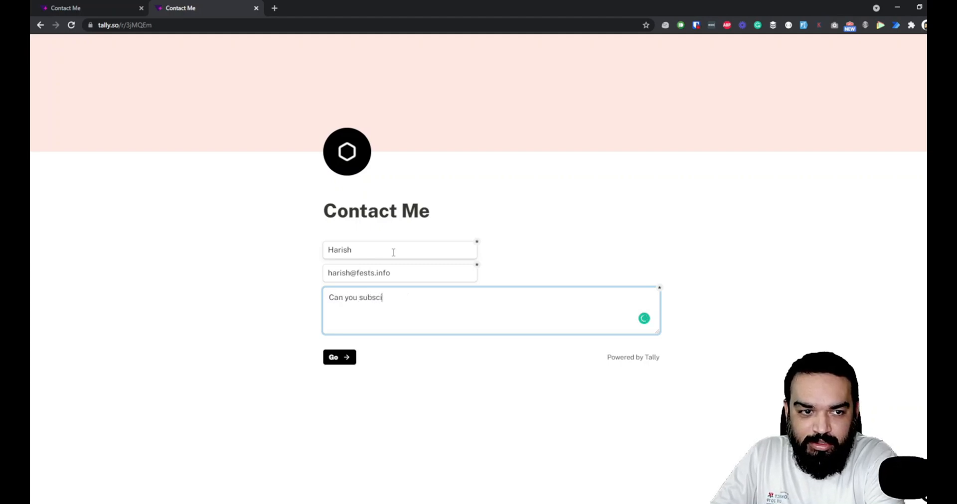
{"action": "type", "text": "ribe to my YouTube Channel?"}
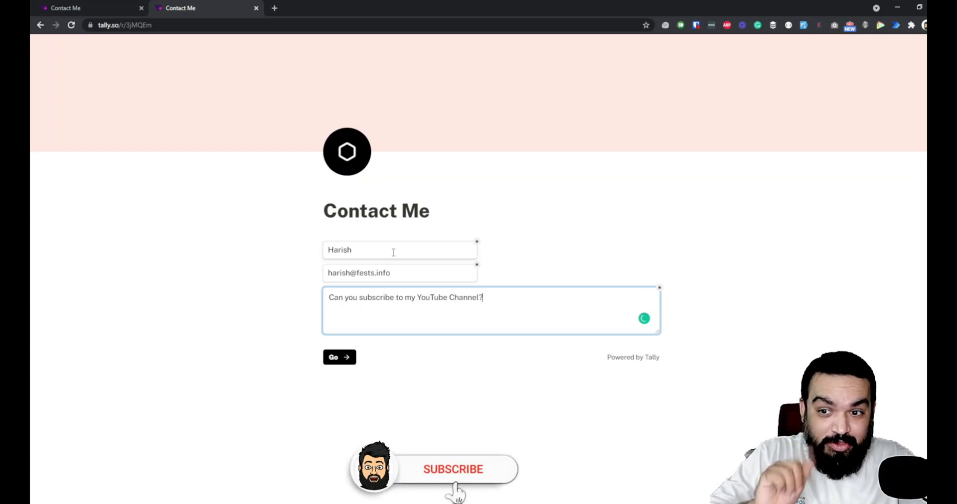
{"action": "left_click", "coordinate": [338, 357]}
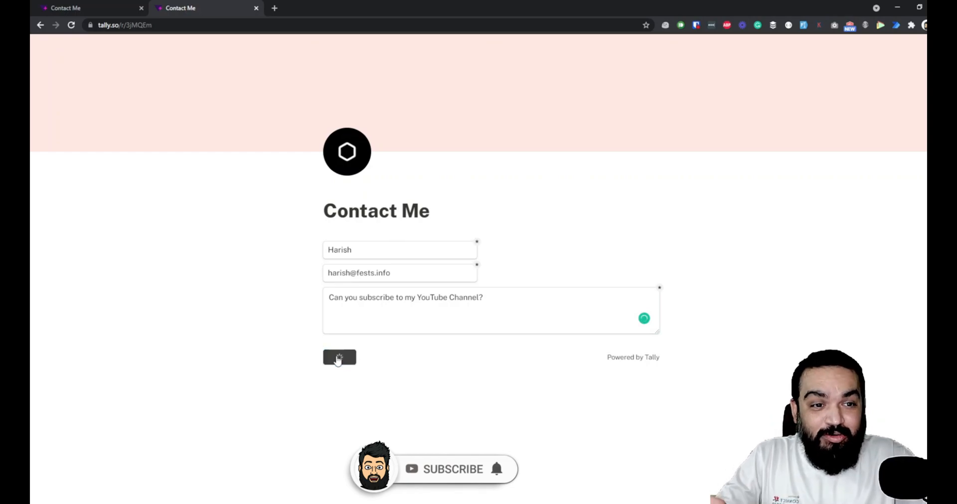
{"action": "left_click", "coordinate": [339, 357]}
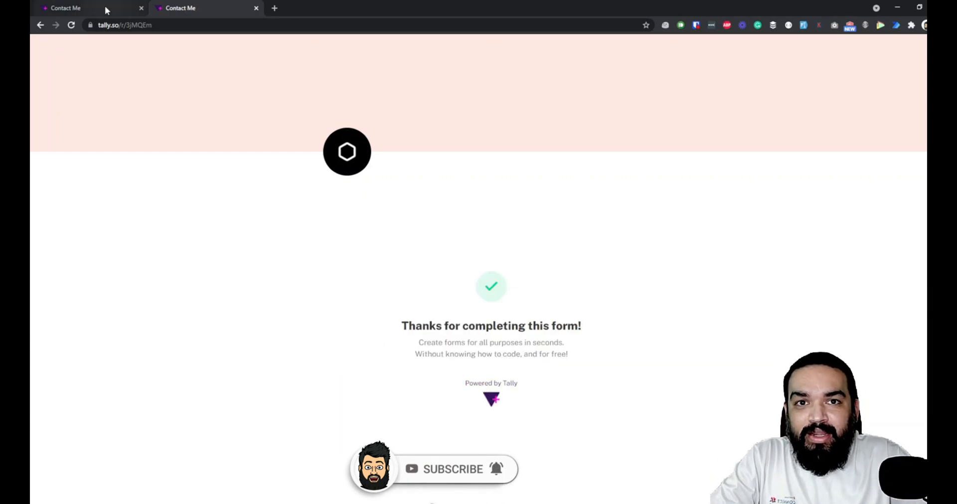
- View the Contact Me responses showing the single test submission, then start editing the form
{"action": "left_click", "coordinate": [66, 8]}
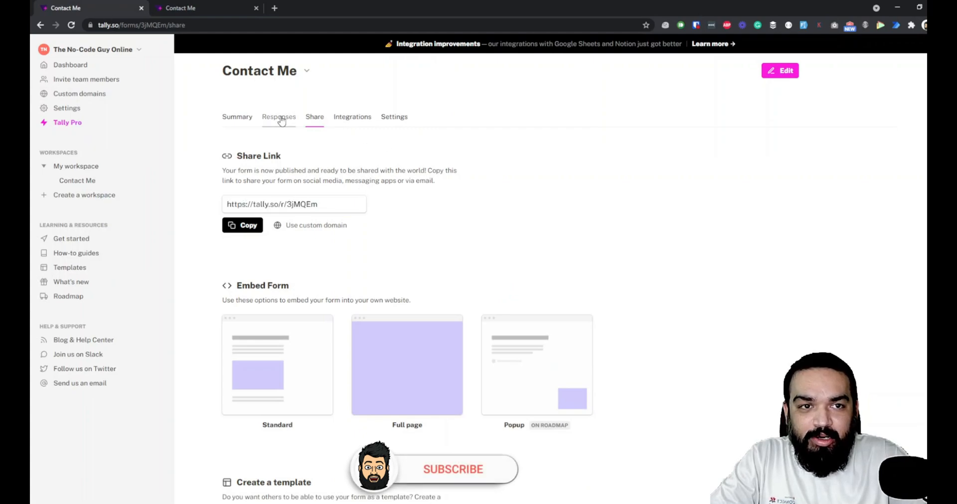
{"action": "left_click", "coordinate": [278, 117]}
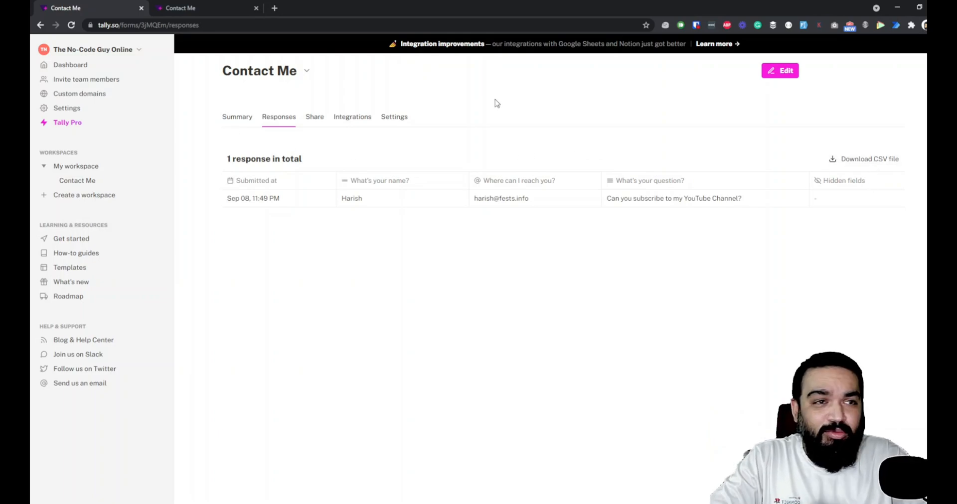
{"action": "left_click", "coordinate": [779, 70]}
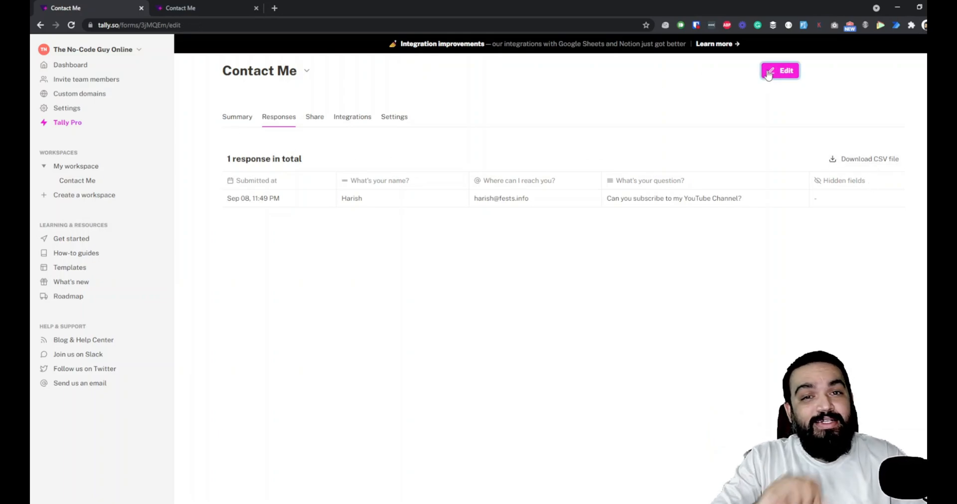
- Inspect the existing hidden field block and bring up the insert-block list showing the Hidden fields option
{"action": "left_click", "coordinate": [779, 70]}
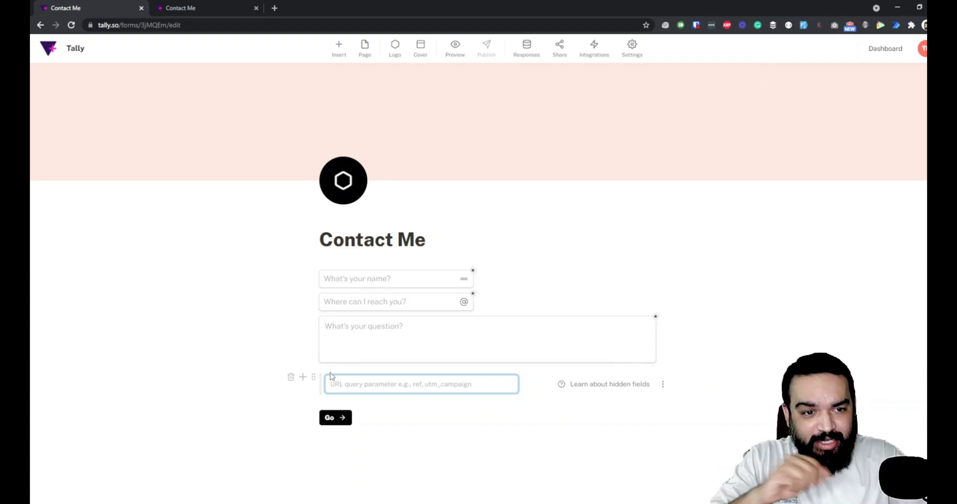
{"action": "left_click", "coordinate": [302, 376]}
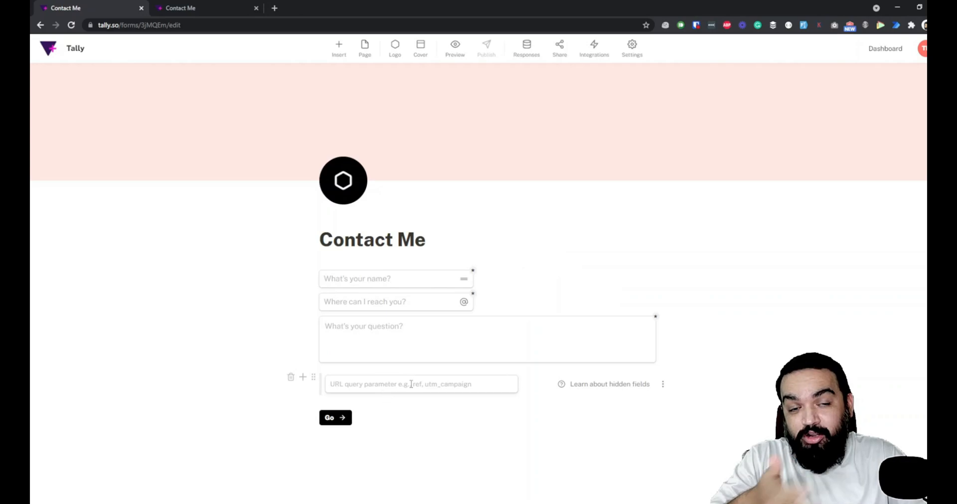
{"action": "left_click", "coordinate": [420, 384]}
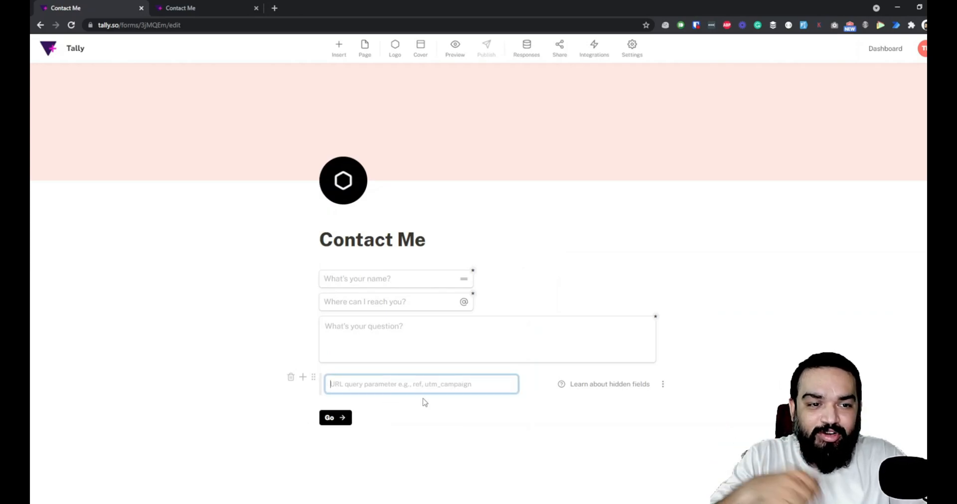
{"action": "mouse_move", "coordinate": [663, 384]}
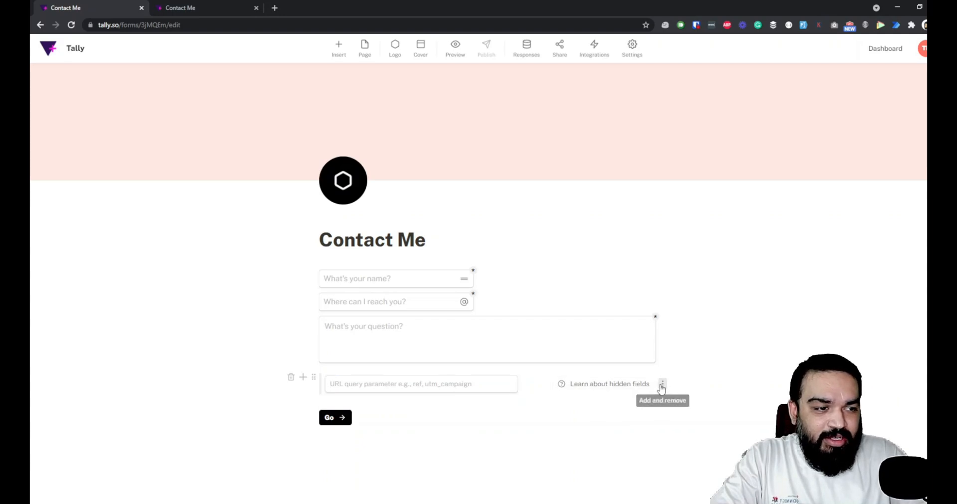
{"action": "left_click", "coordinate": [419, 384]}
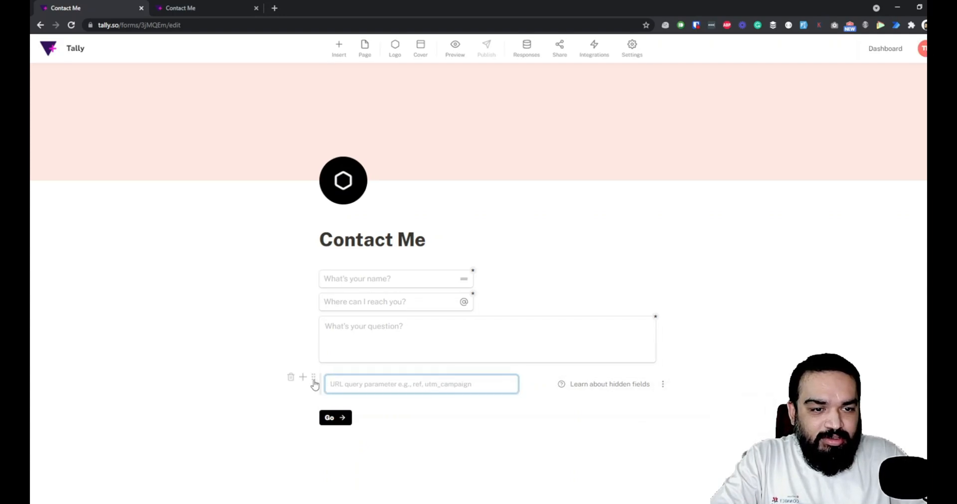
{"action": "left_click", "coordinate": [303, 378]}
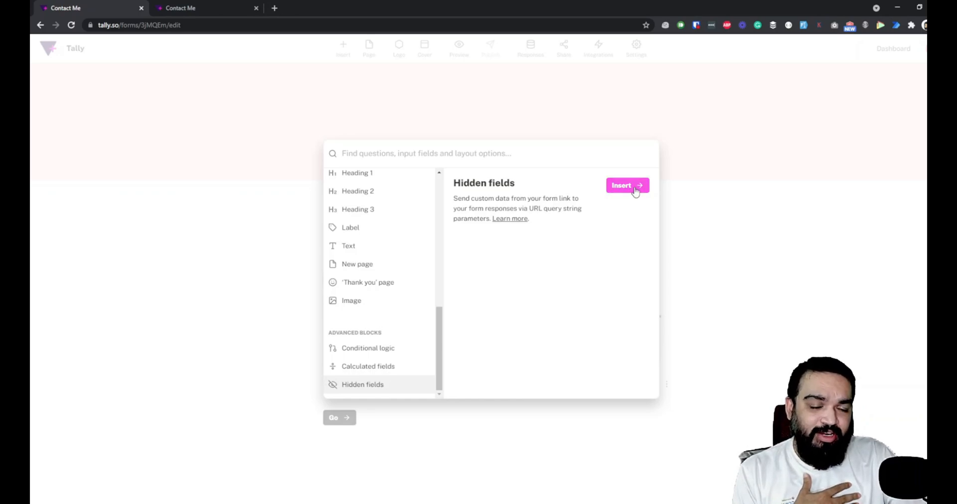
- Insert a hidden fields block and name its parameter 'ref' above the Go button
{"action": "left_click", "coordinate": [626, 185]}
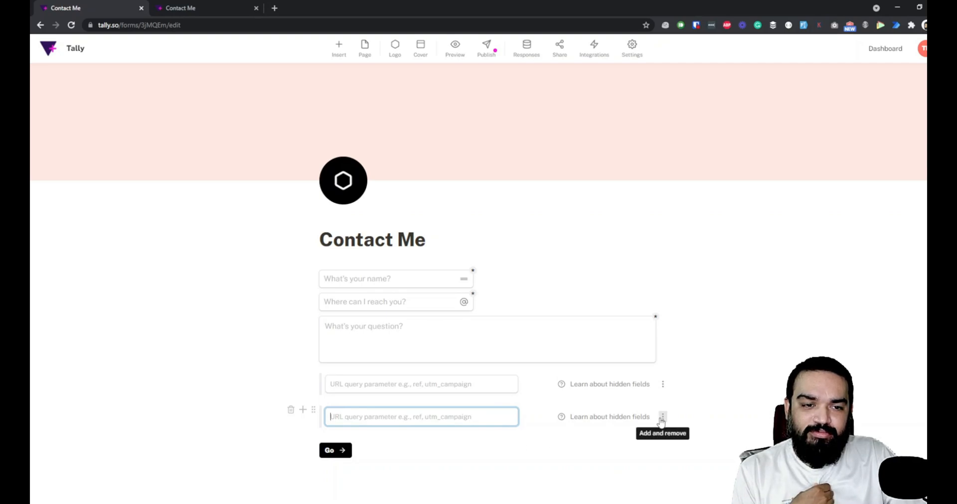
{"action": "mouse_move", "coordinate": [664, 417]}
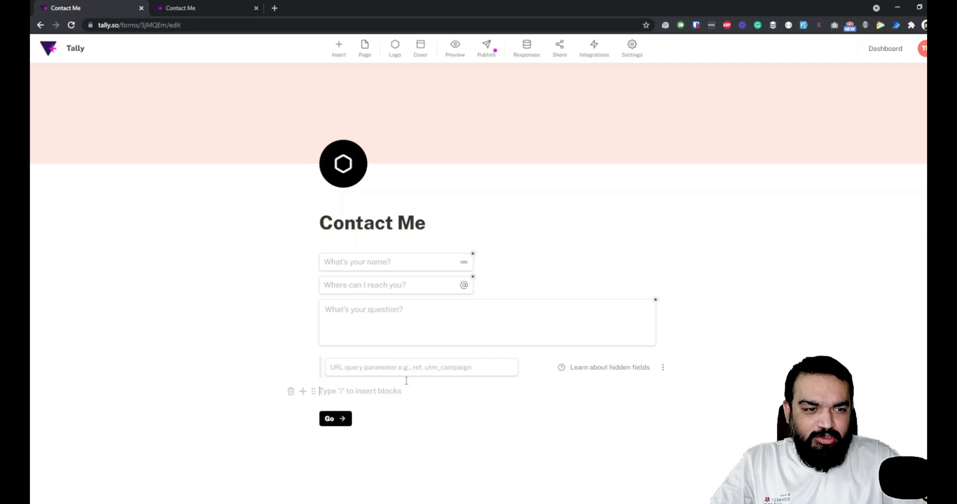
{"action": "left_click", "coordinate": [421, 367]}
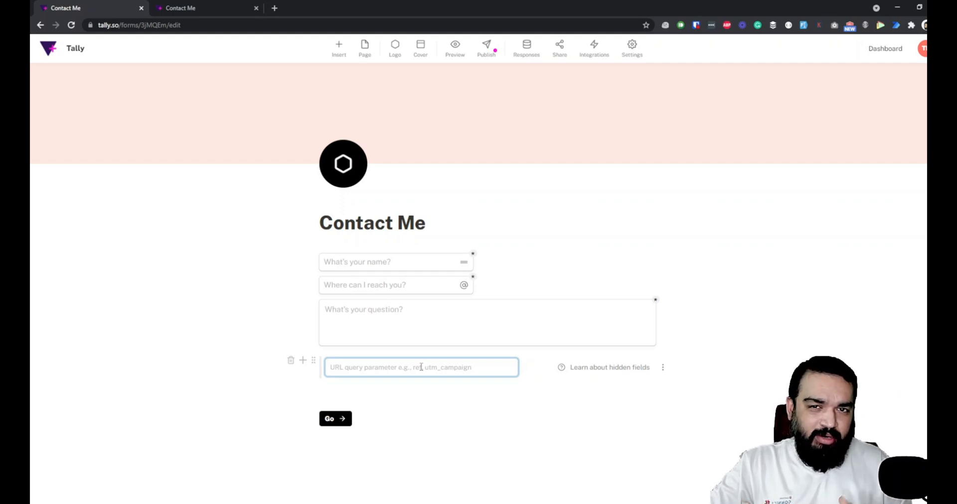
{"action": "type", "text": "ref"}
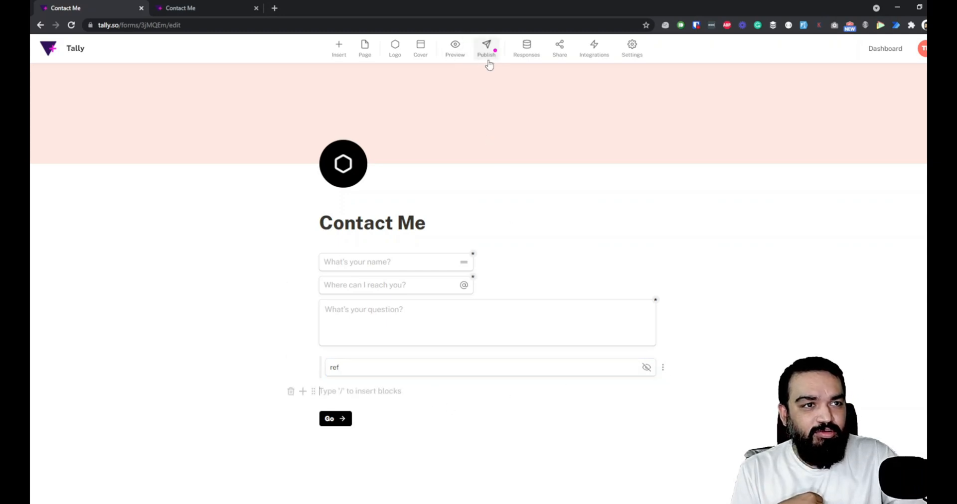
{"action": "mouse_move", "coordinate": [559, 49]}
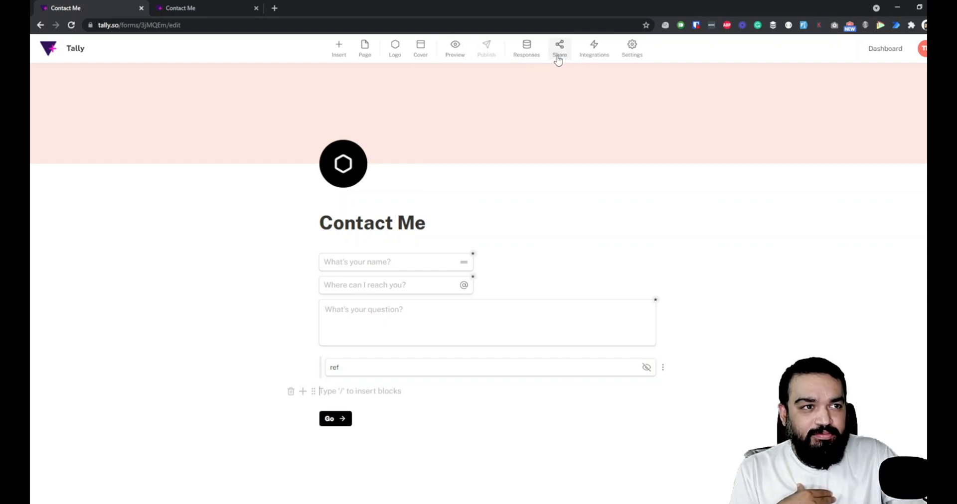
- Go to the Share page for Contact Me and select the whole public share link
{"action": "left_click", "coordinate": [559, 48]}
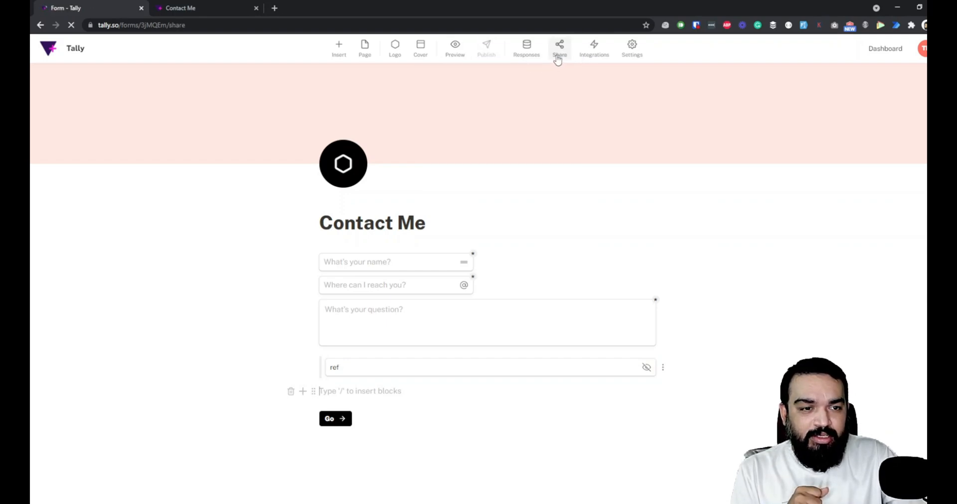
{"action": "left_click", "coordinate": [559, 48]}
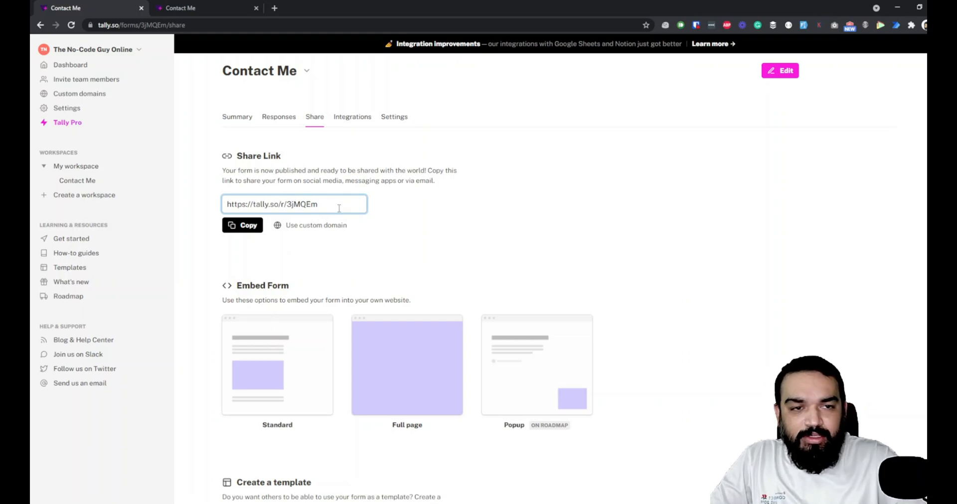
{"action": "triple_click", "coordinate": [293, 204]}
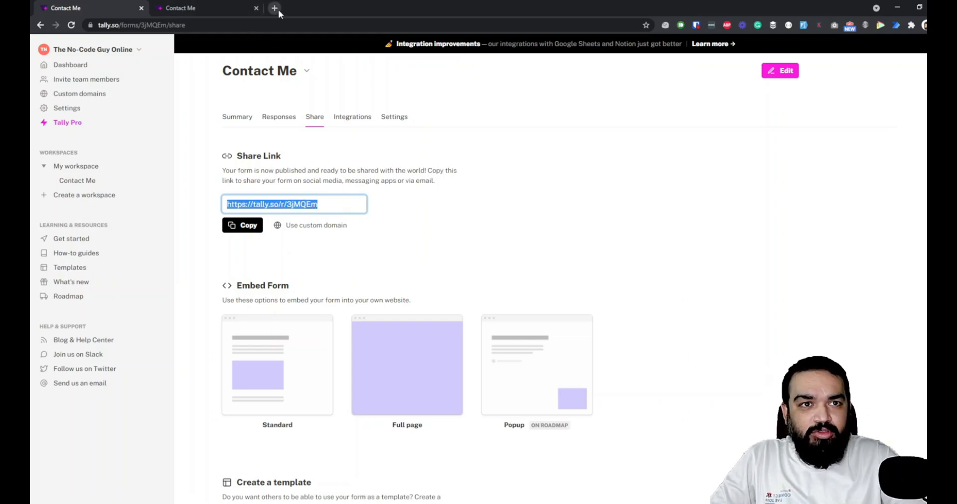
- Load the form link in a new tab with the ?ref=tracking-demo parameter appended
{"action": "left_click", "coordinate": [274, 8]}
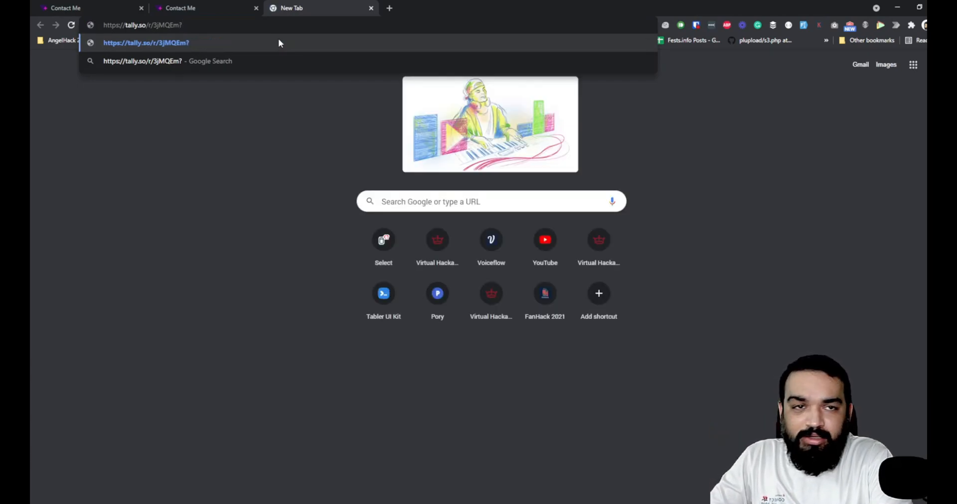
{"action": "type", "text": "ref="}
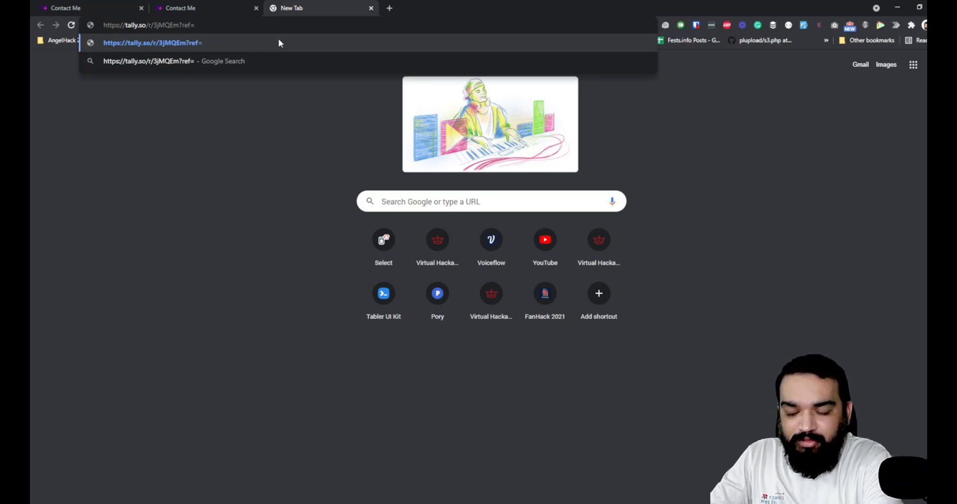
{"action": "type", "text": "tracking"}
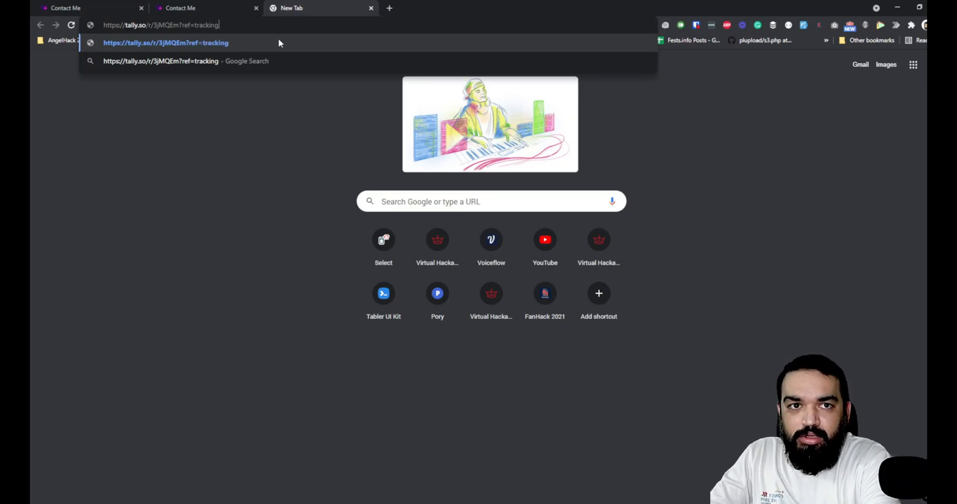
{"action": "type", "text": "-demo"}
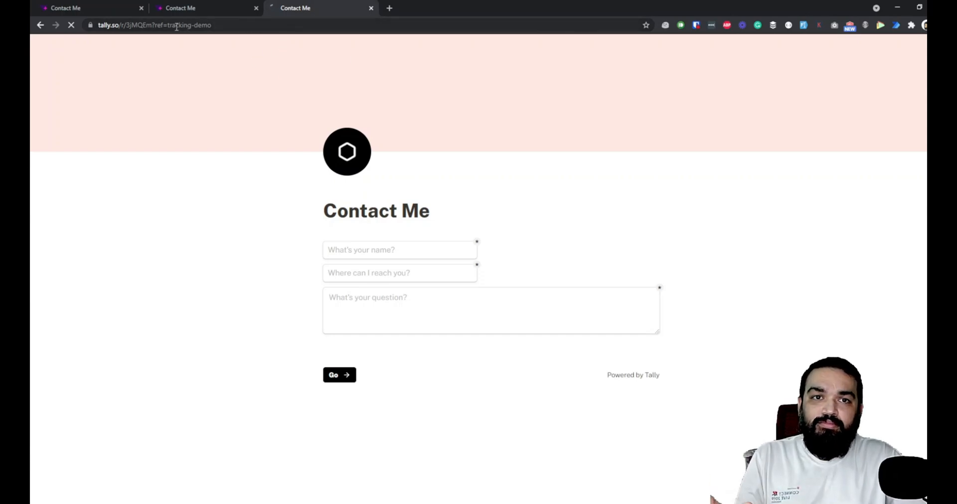
{"action": "left_click", "coordinate": [164, 25]}
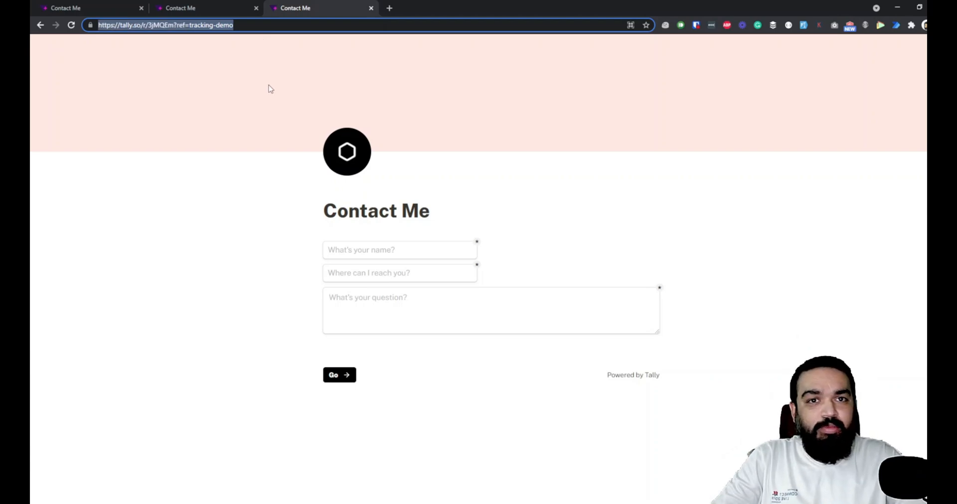
{"action": "left_click", "coordinate": [400, 251]}
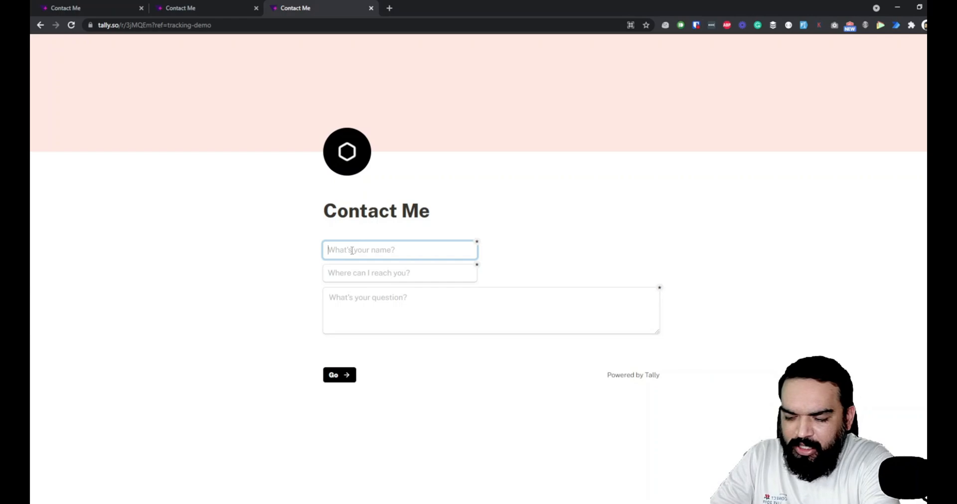
{"action": "type", "text": "R"}
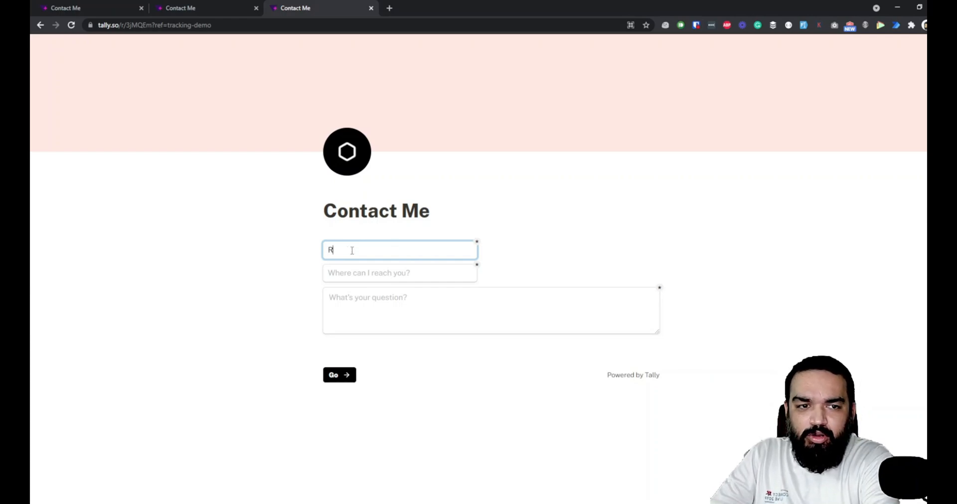
{"action": "type", "text": "ambabu"}
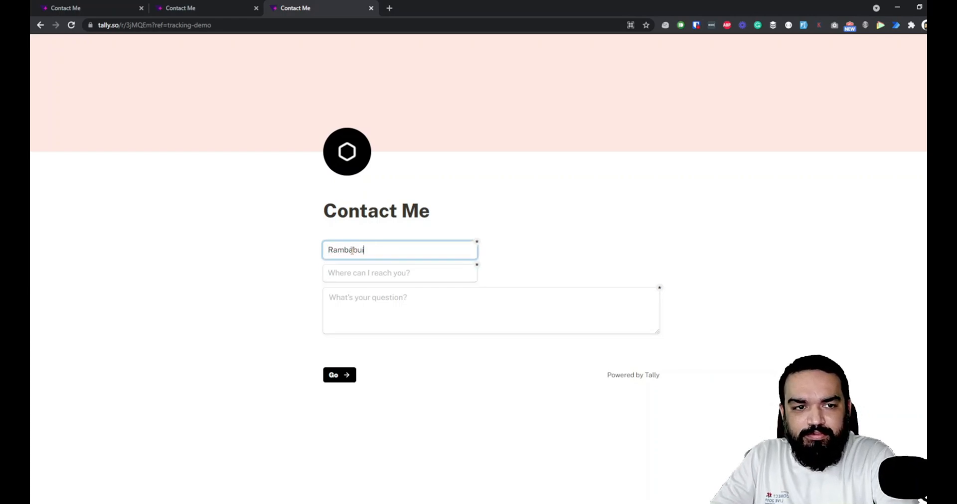
{"action": "left_click", "coordinate": [399, 273]}
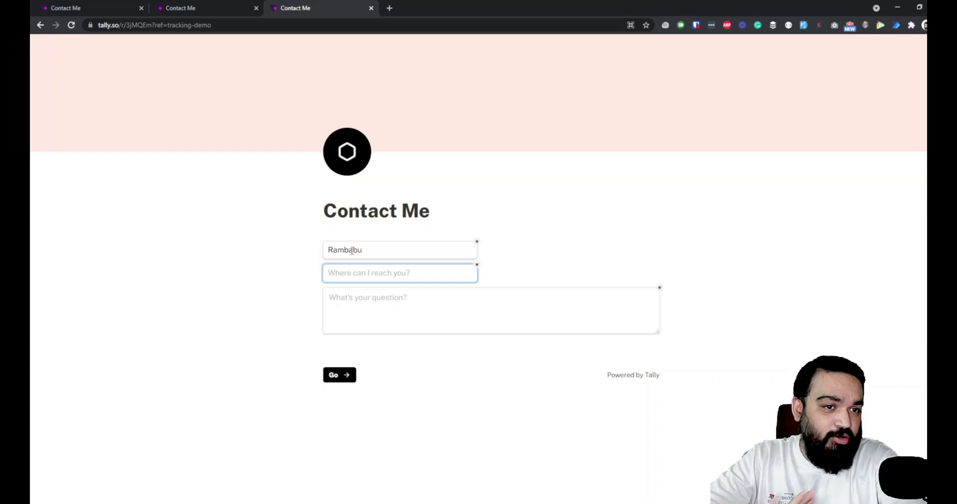
{"action": "type", "text": "rambabu"}
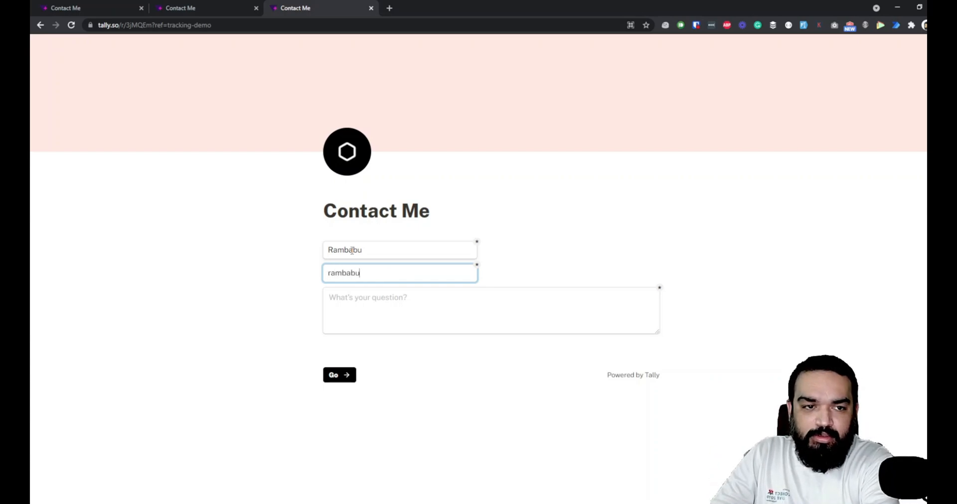
{"action": "type", "text": "@testmail.com"}
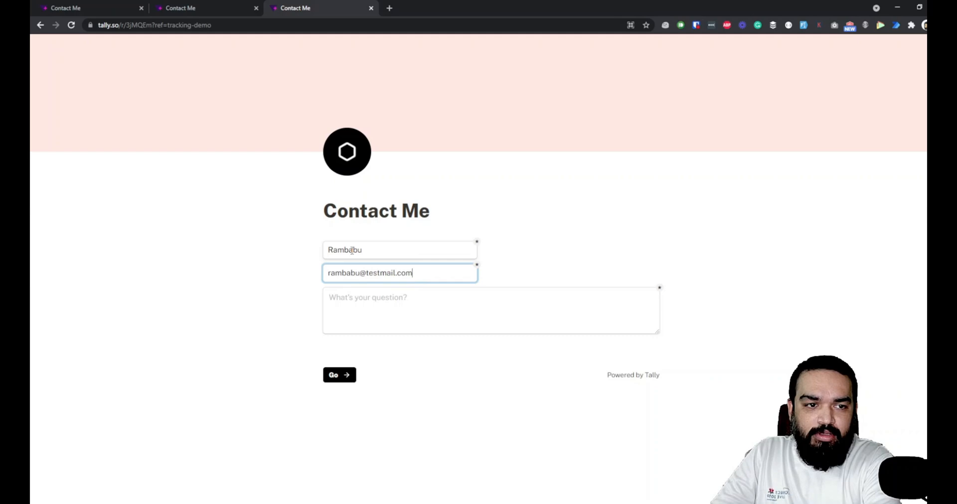
{"action": "type", "text": "Testing"}
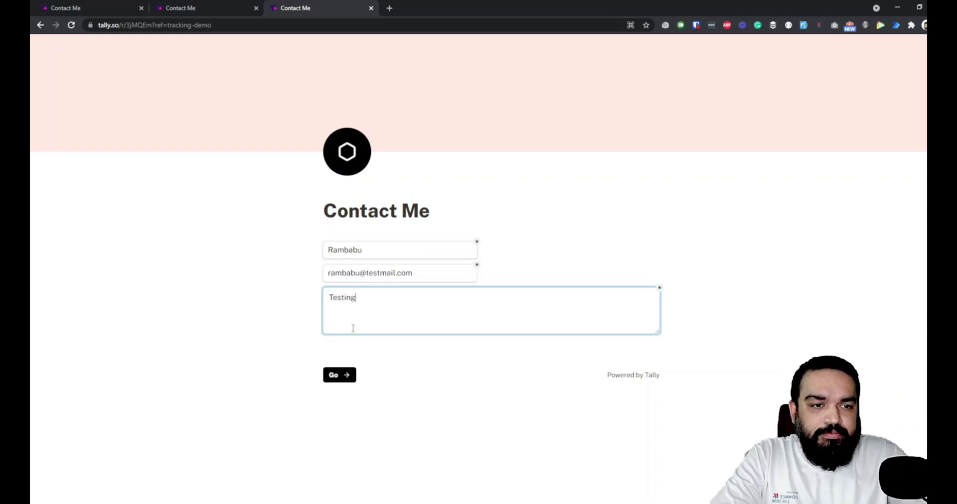
{"action": "left_click", "coordinate": [339, 375]}
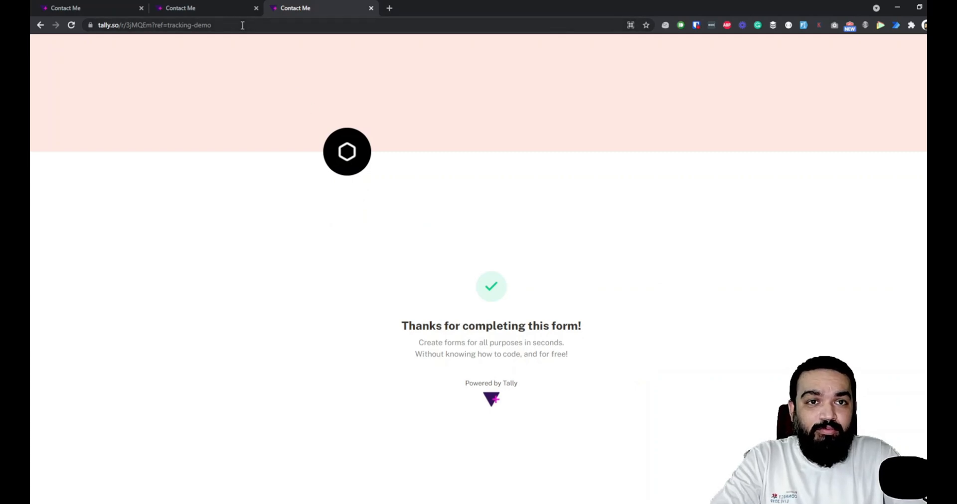
- Confirm the new response shows ref 'tracking-demo' in the responses list, then go to the form's Settings
{"action": "left_click", "coordinate": [183, 25]}
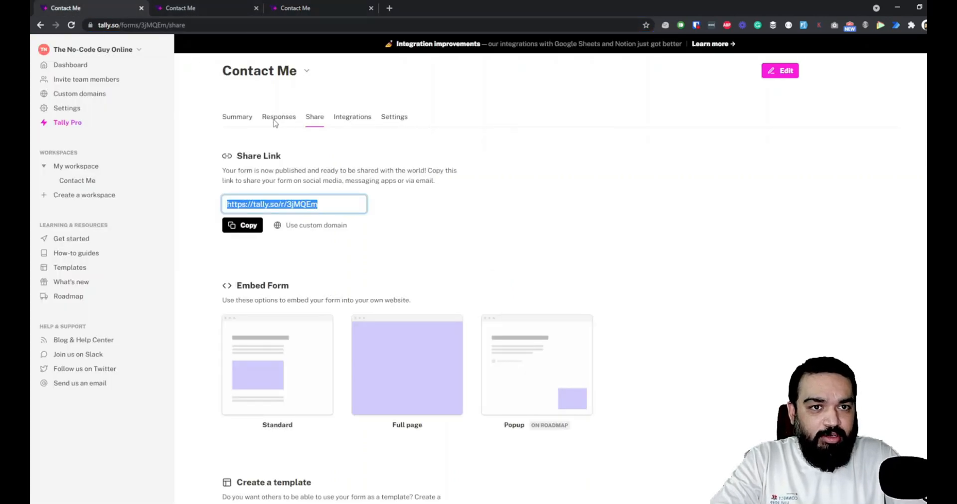
{"action": "left_click", "coordinate": [278, 116]}
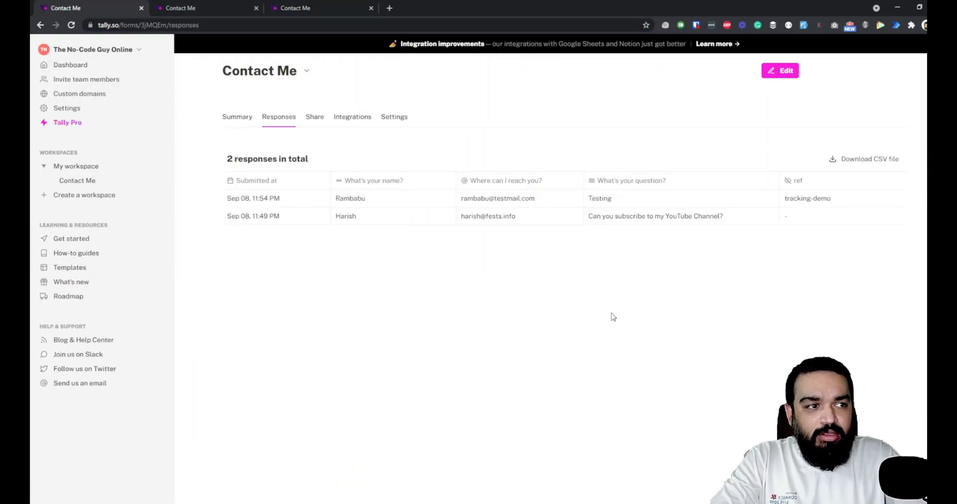
{"action": "double_click", "coordinate": [807, 198]}
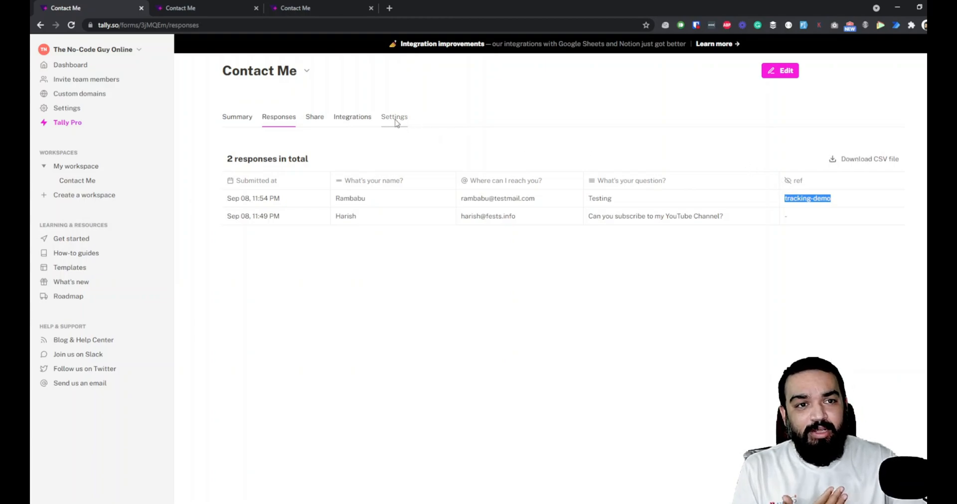
{"action": "left_click", "coordinate": [394, 117]}
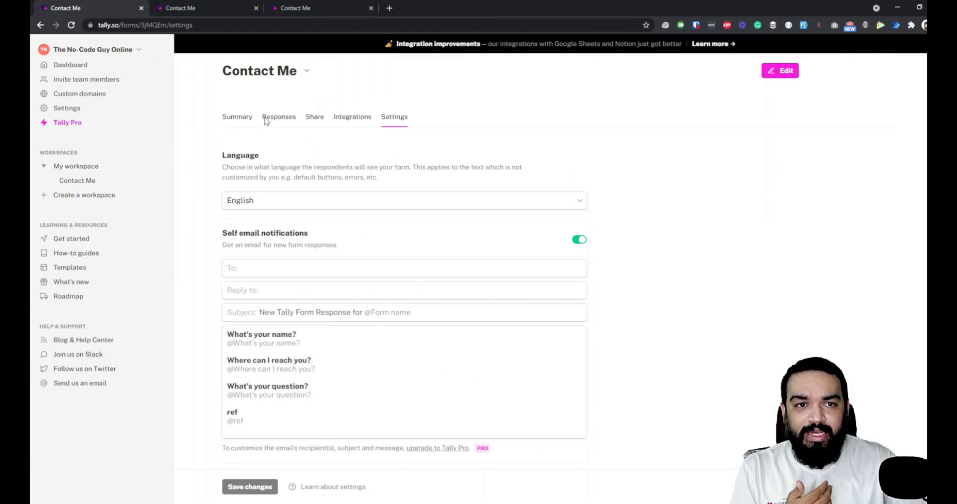
- Return to the Share page and scroll down to the Create a template section
{"action": "left_click", "coordinate": [314, 116]}
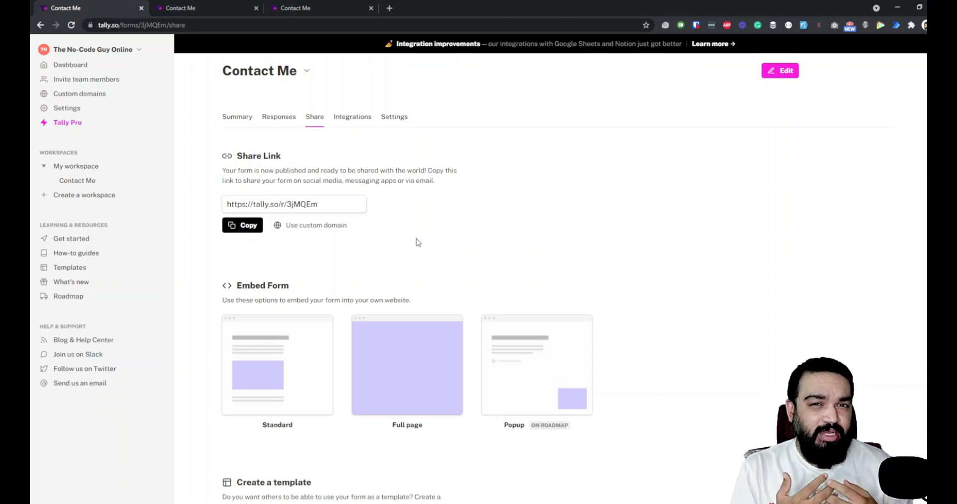
{"action": "scroll", "scroll_direction": "down", "scroll_amount": 3}
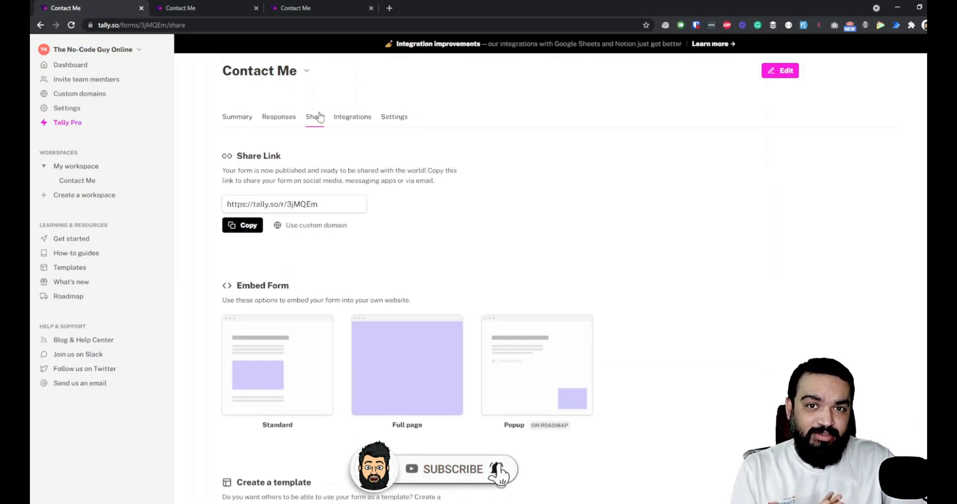
{"action": "scroll", "scroll_direction": "down", "scroll_amount": 3}
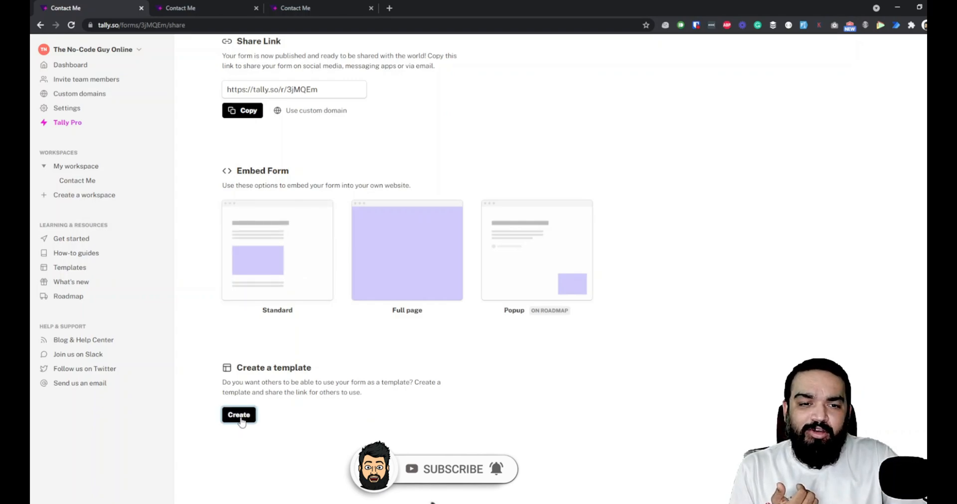
{"action": "left_click", "coordinate": [238, 415]}
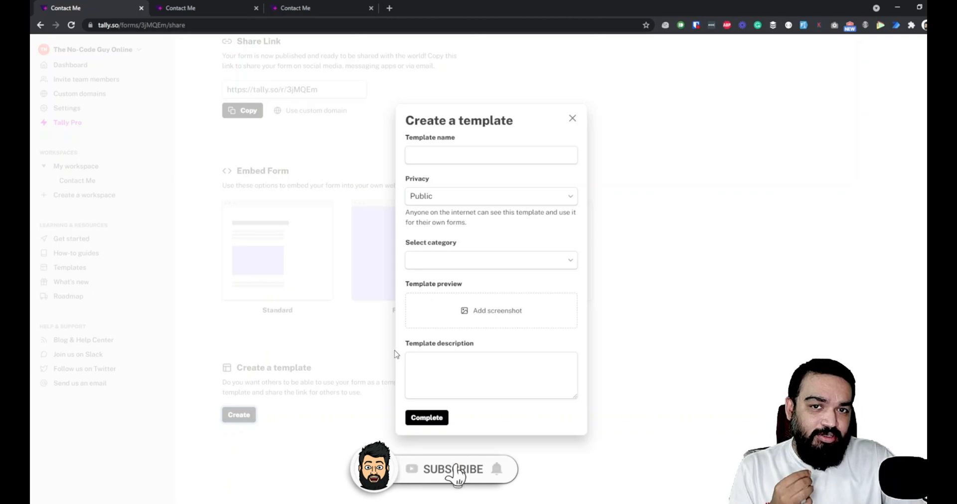
{"action": "mouse_move", "coordinate": [482, 273]}
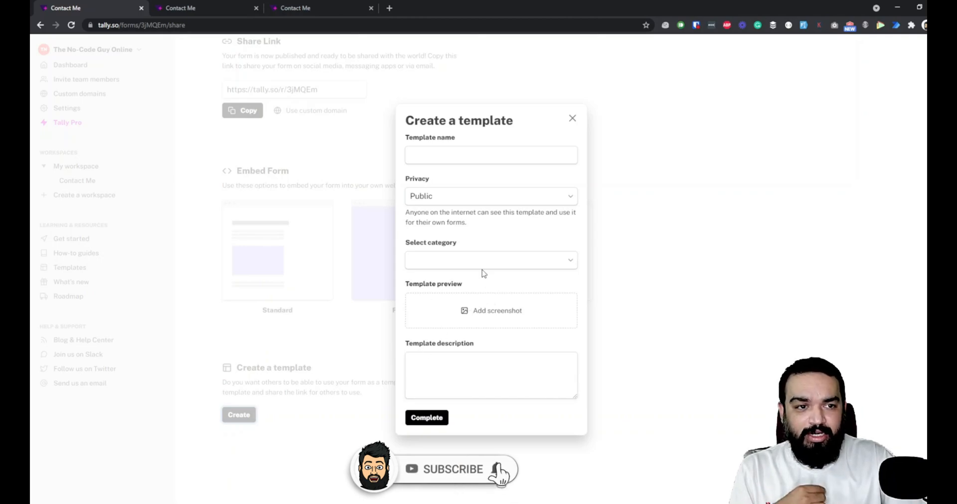
{"action": "left_click", "coordinate": [490, 156]}
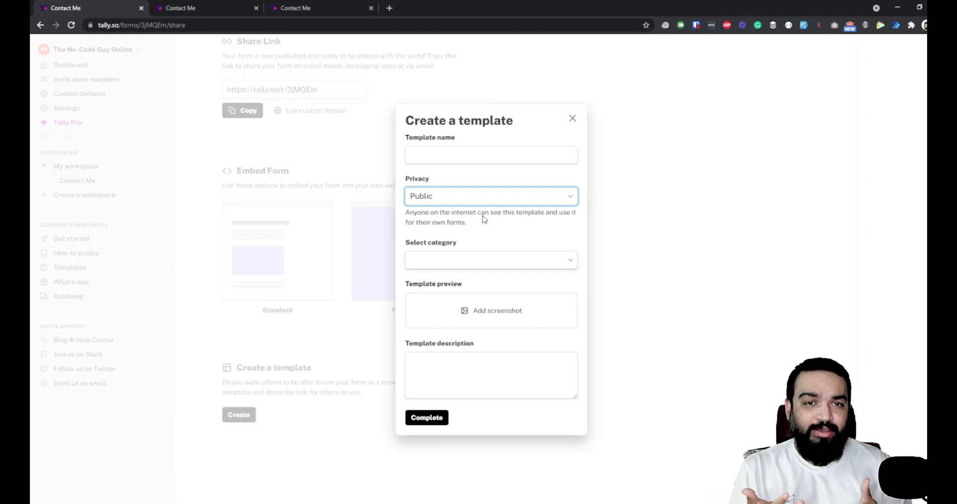
{"action": "mouse_move", "coordinate": [479, 271]}
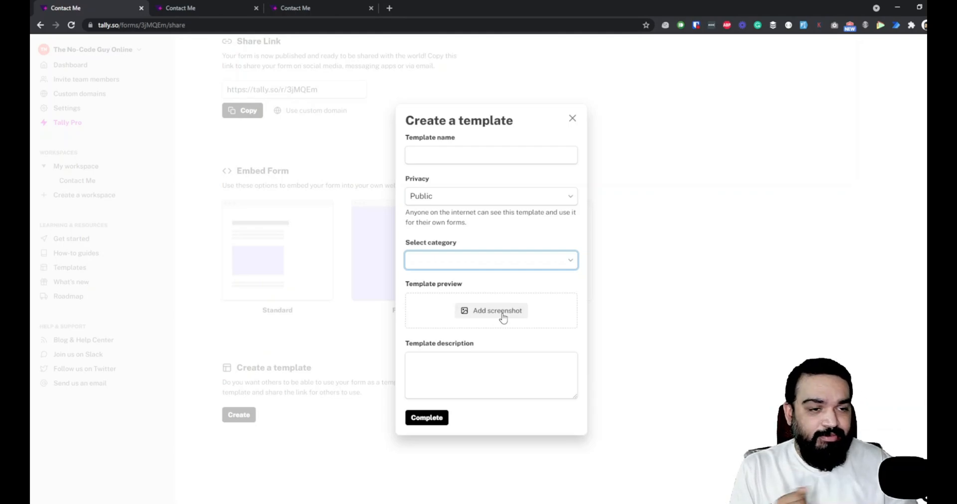
{"action": "left_click", "coordinate": [490, 375]}
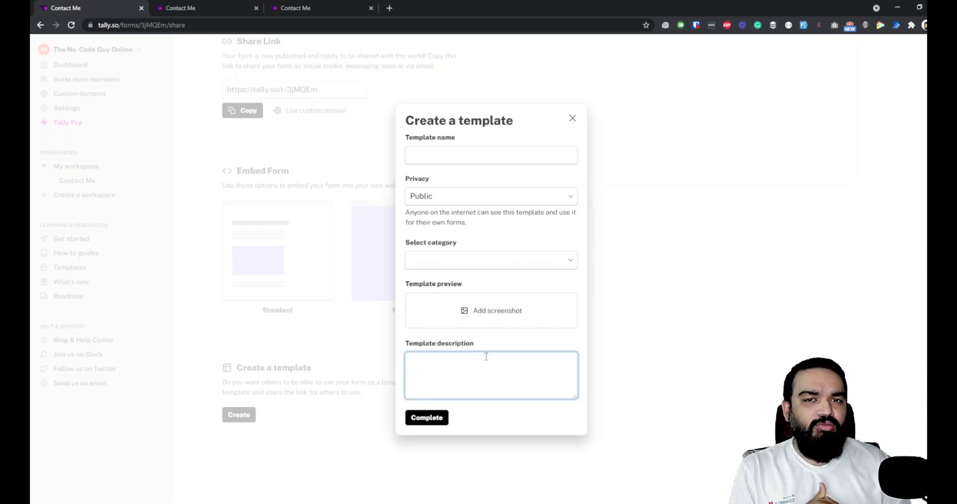
{"action": "left_click", "coordinate": [490, 375]}
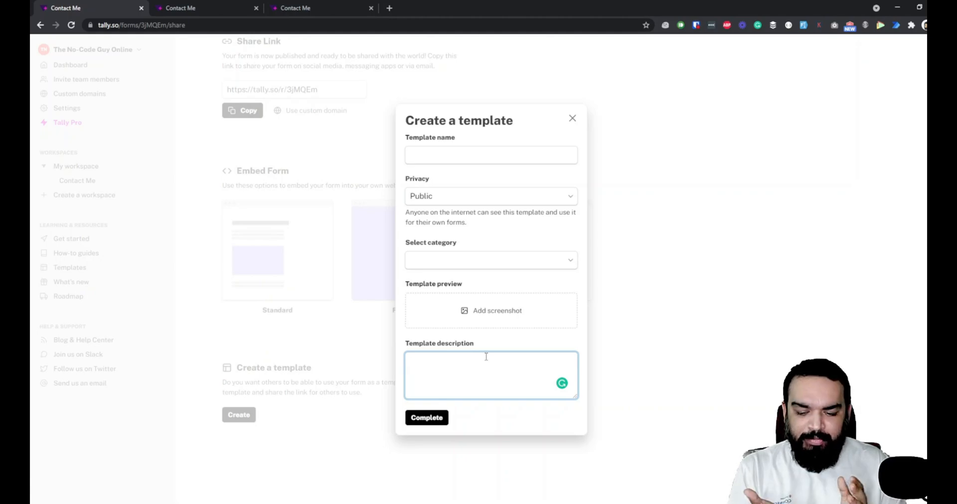
{"action": "left_click", "coordinate": [485, 372]}
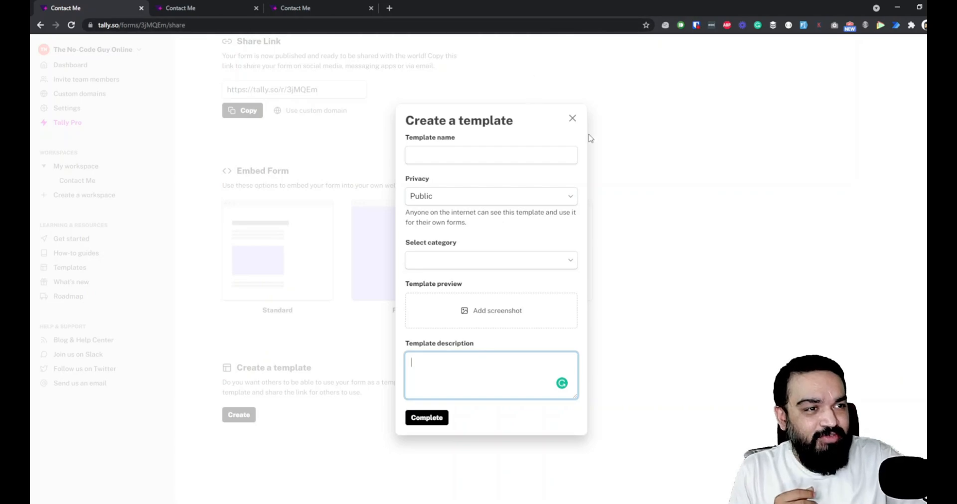
{"action": "left_click", "coordinate": [572, 117]}
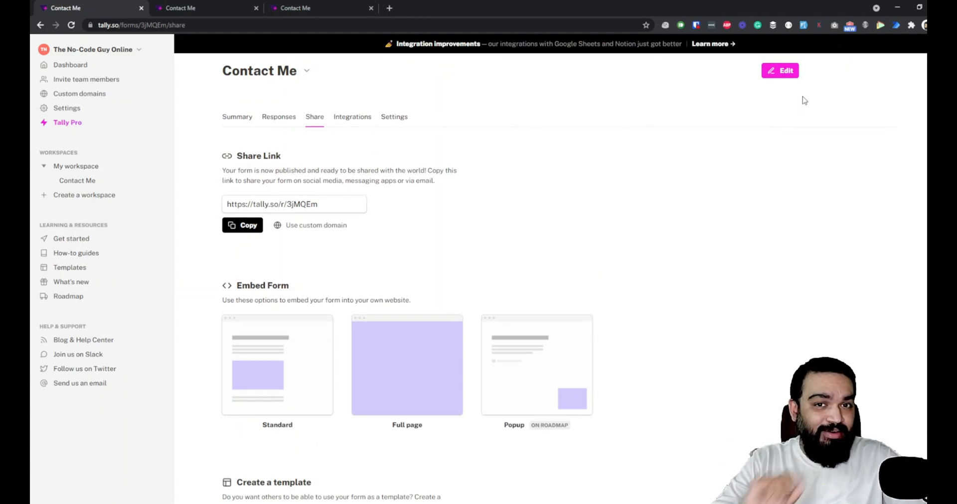
- Reopen the form in the editor and switch on the 'Thank you' page toggle below the Go button
{"action": "left_click", "coordinate": [779, 70]}
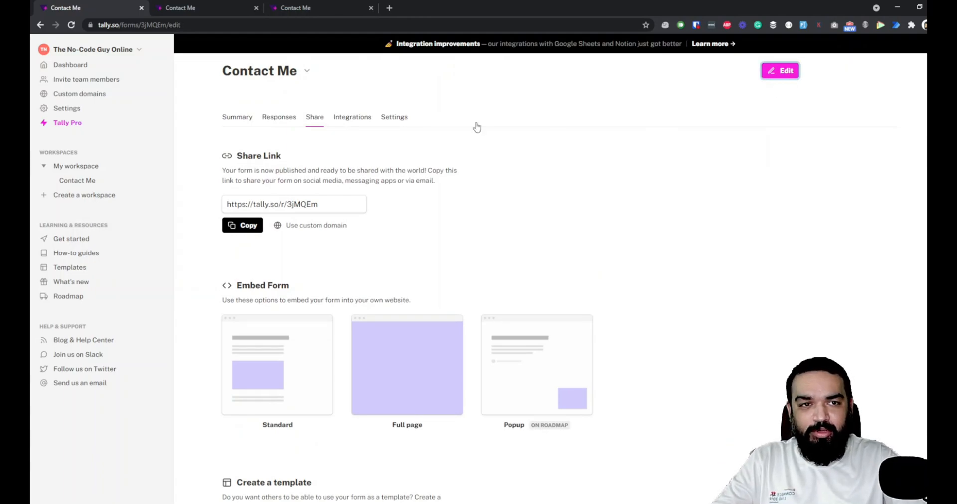
{"action": "left_click", "coordinate": [779, 70]}
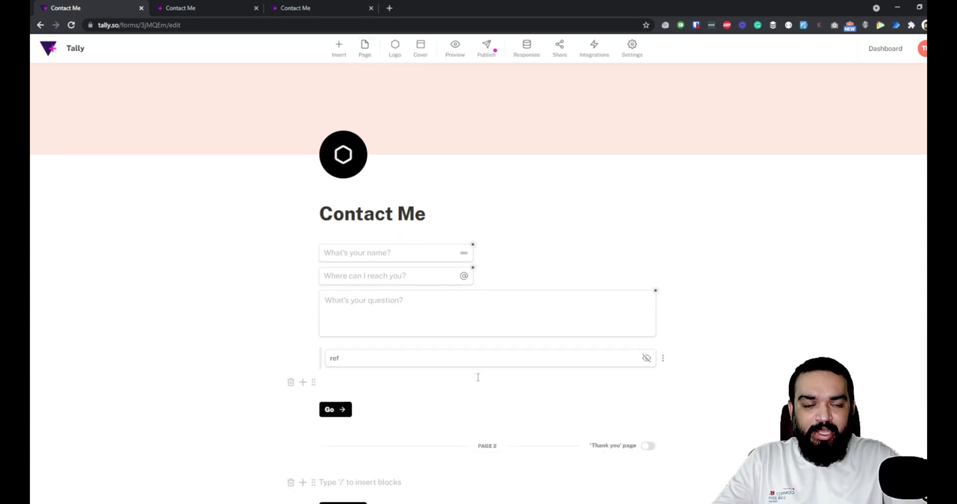
{"action": "scroll", "scroll_direction": "down", "scroll_amount": 3}
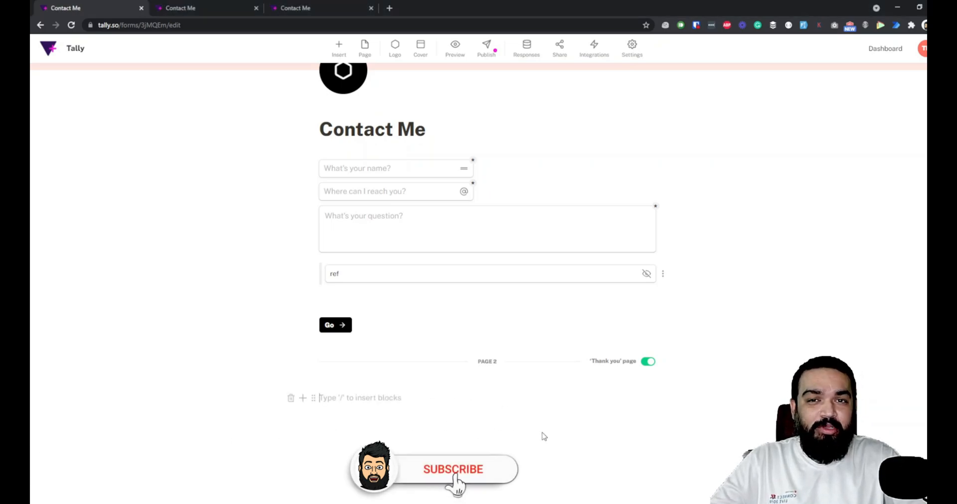
- Write 'Thank you for submitting. I will get back to you soon!' on the thank-you page and make it bold
{"action": "type", "text": "Thank you for submitting."}
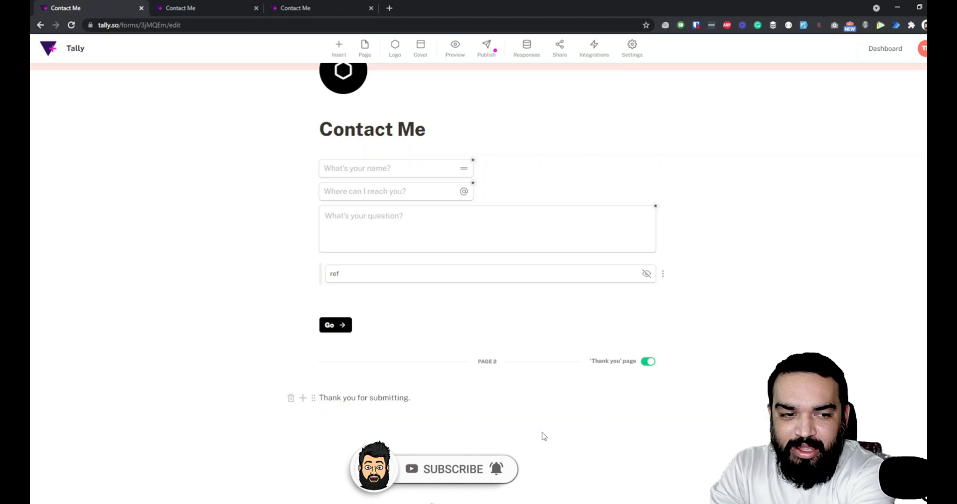
{"action": "type", "text": "I will get back to"}
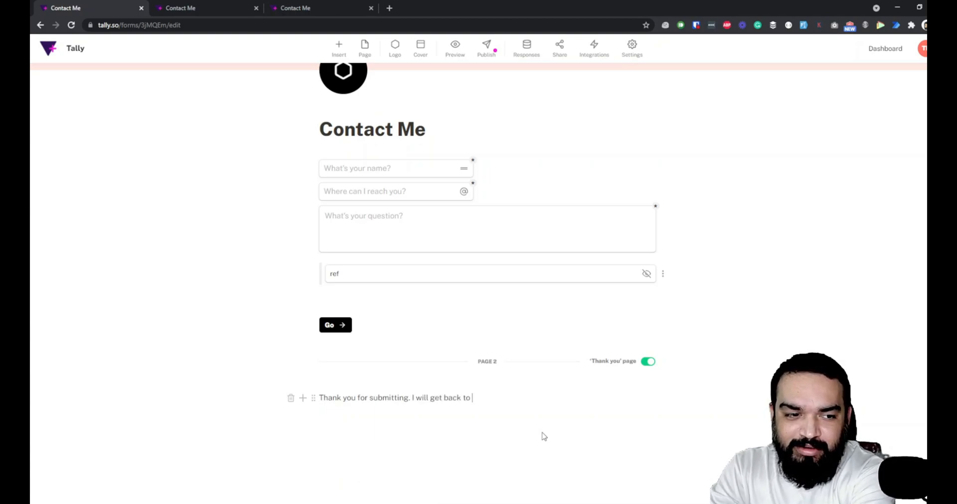
{"action": "type", "text": "you soon!"}
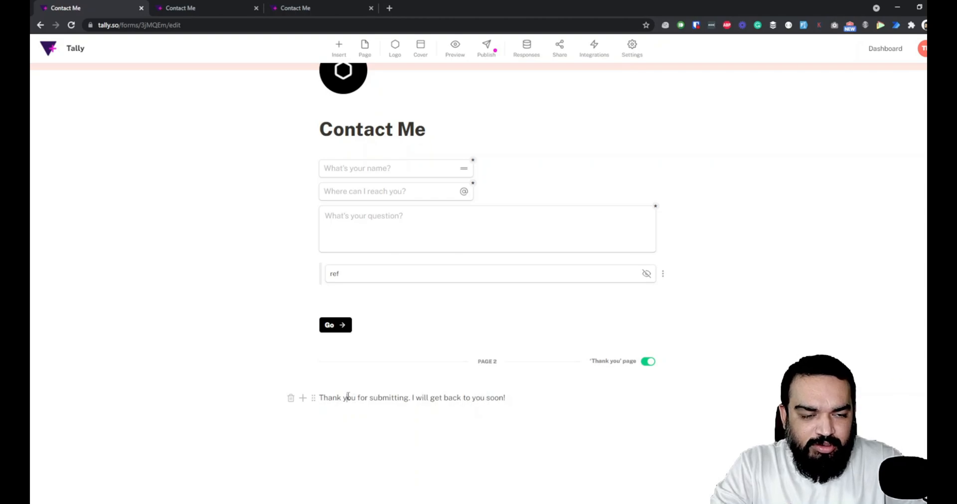
{"action": "triple_click", "coordinate": [411, 397]}
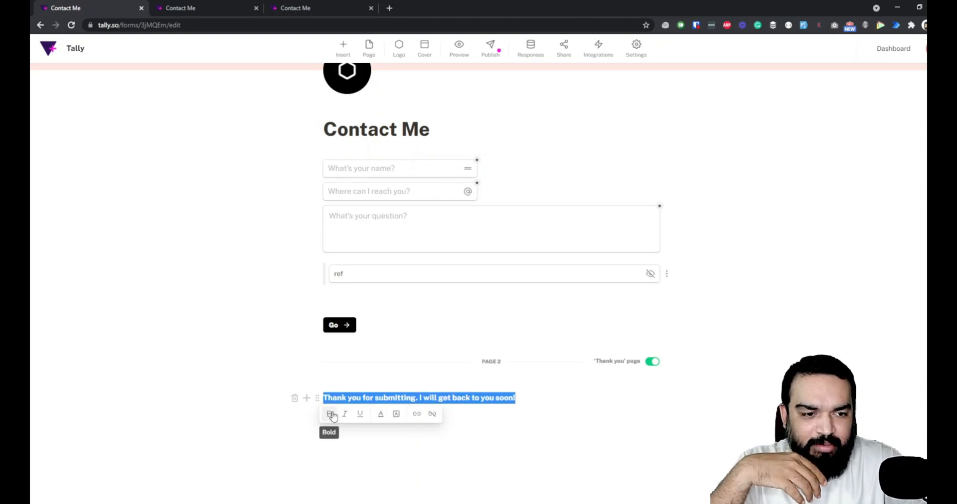
{"action": "mouse_move", "coordinate": [396, 414]}
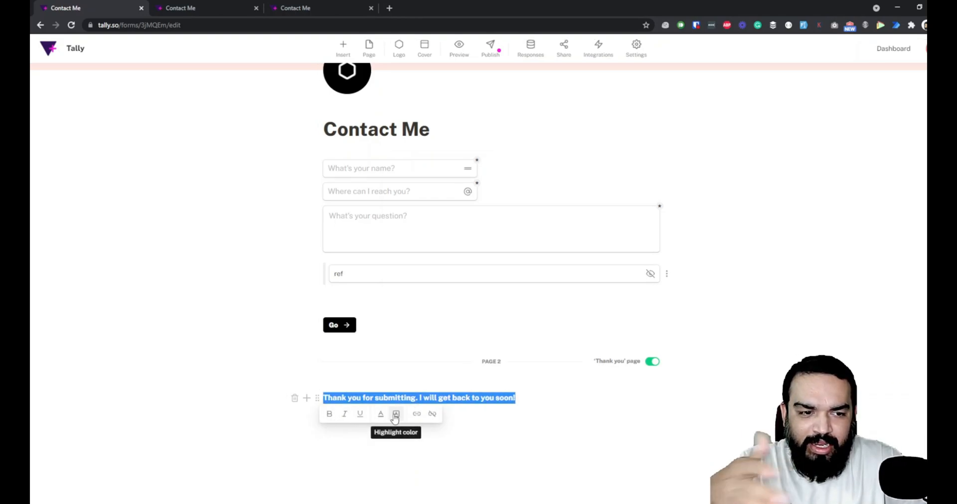
{"action": "left_click", "coordinate": [396, 413]}
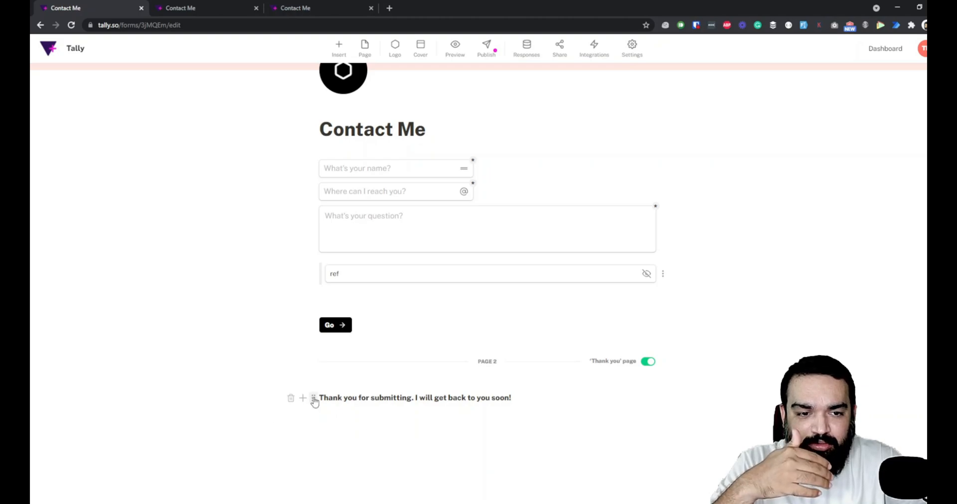
- Add a Heading 1 reading 'Thank you for submitting. I will get back to you soon!' and publish the form
{"action": "left_click", "coordinate": [302, 397]}
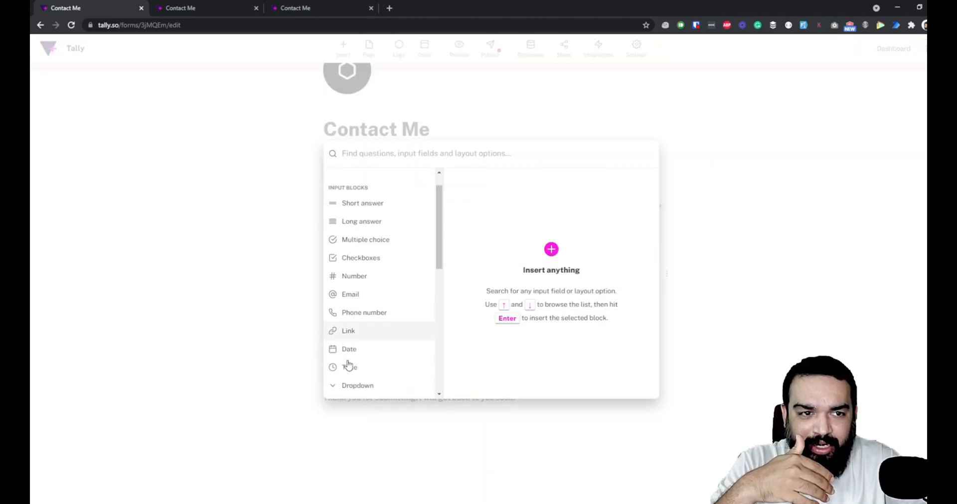
{"action": "scroll", "scroll_direction": "down", "scroll_amount": 3}
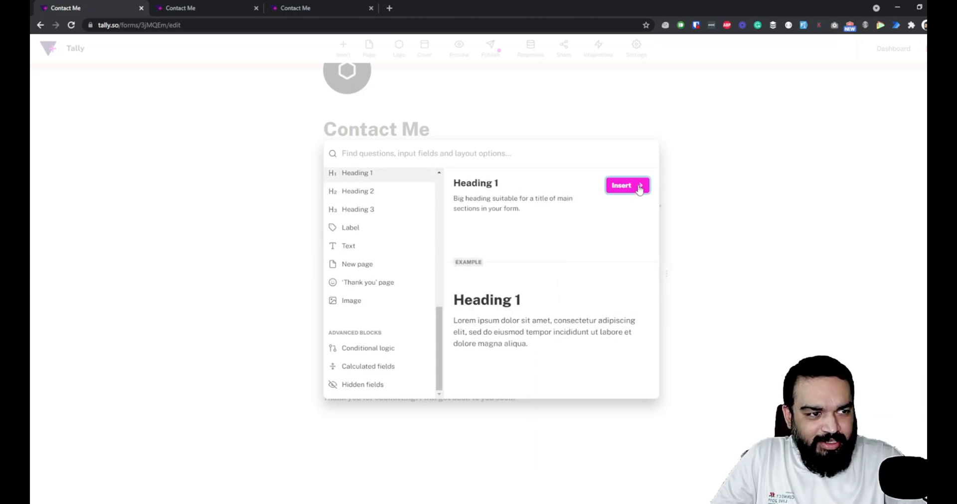
{"action": "left_click", "coordinate": [626, 185]}
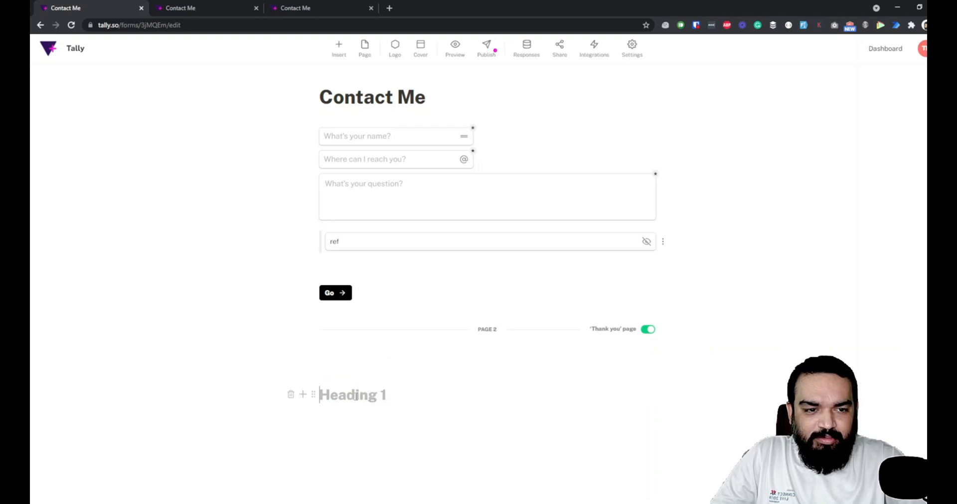
{"action": "type", "text": "Thank you for submitting. I will get back to you soon!"}
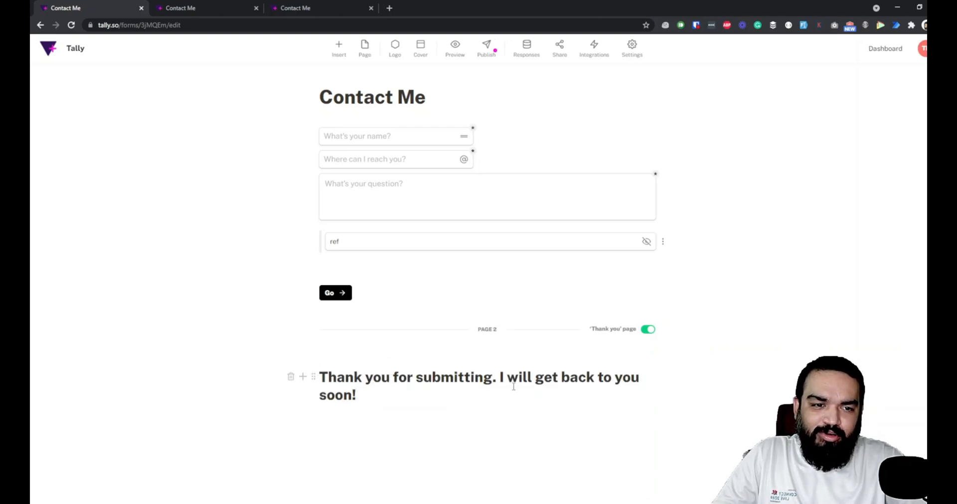
{"action": "key", "text": "ctrl+a"}
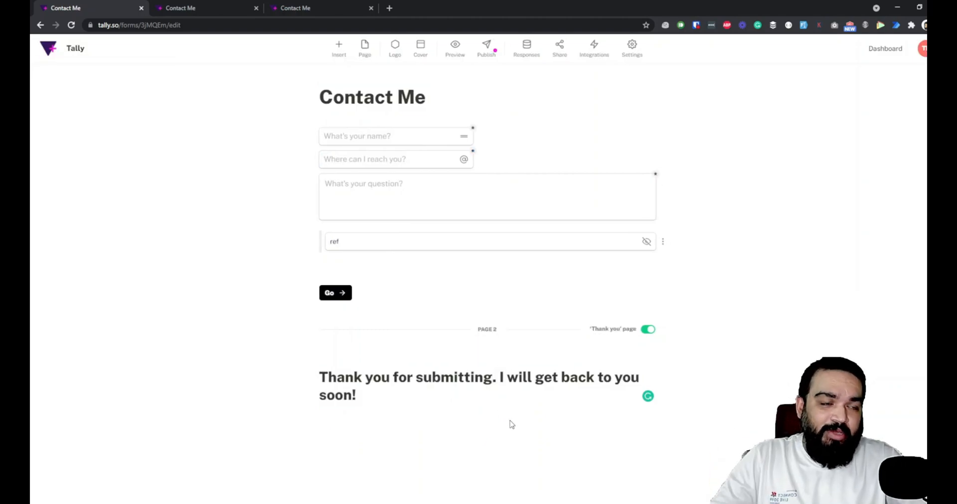
{"action": "left_click", "coordinate": [486, 44]}
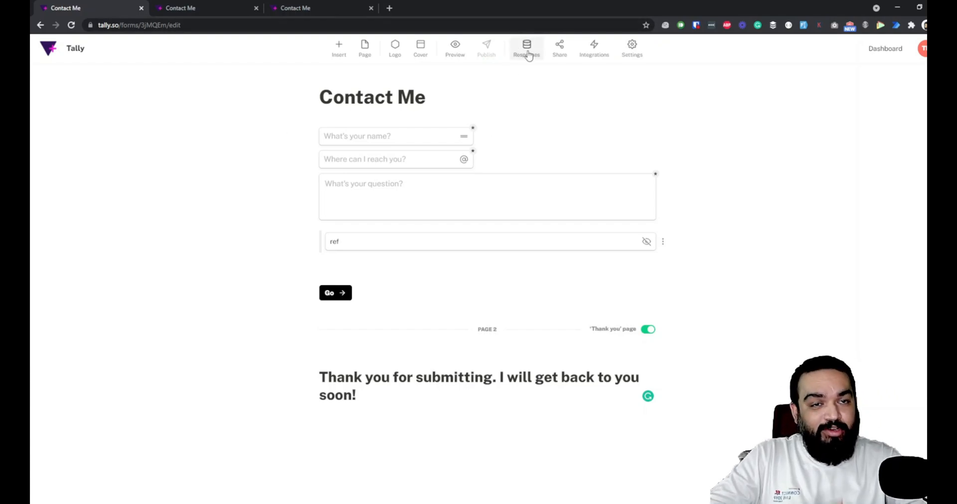
{"action": "mouse_move", "coordinate": [559, 49]}
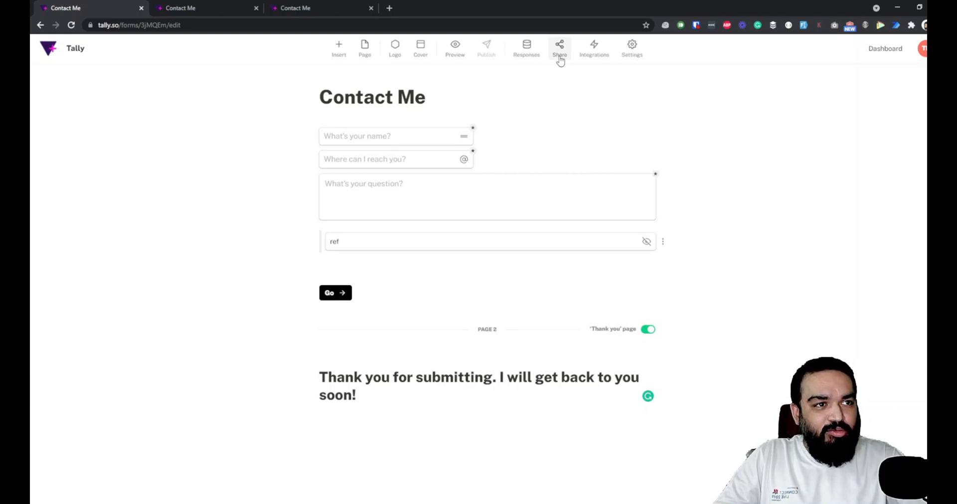
- Reload the live Contact Me form in its tab via the ?ref=tracking-demo link
{"action": "left_click", "coordinate": [559, 48]}
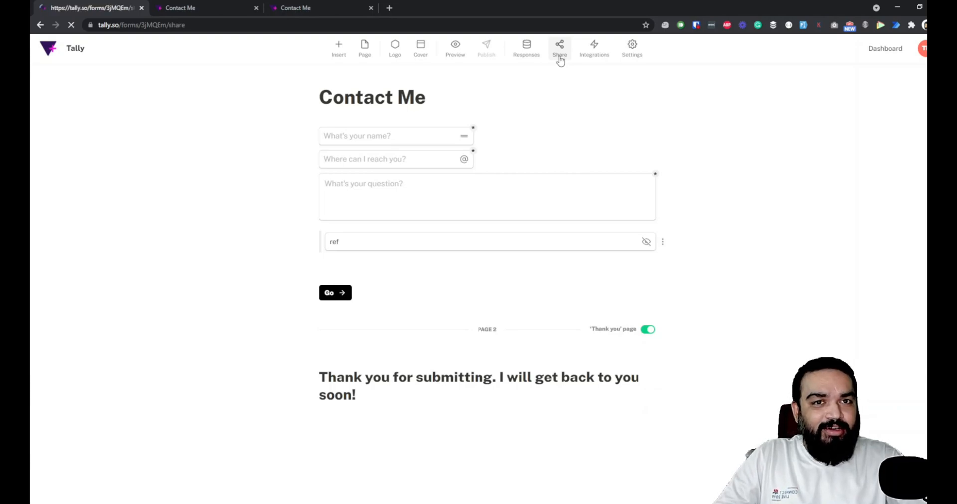
{"action": "left_click", "coordinate": [321, 8]}
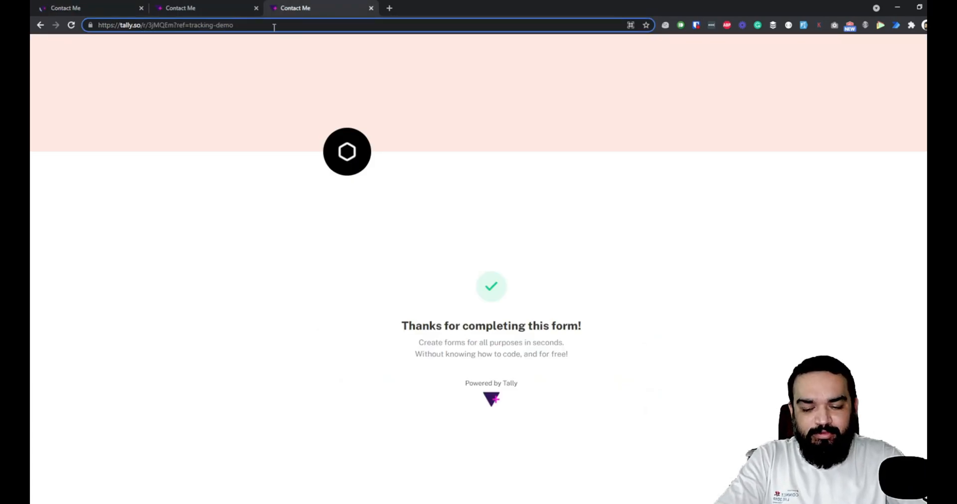
{"action": "left_click", "coordinate": [70, 25]}
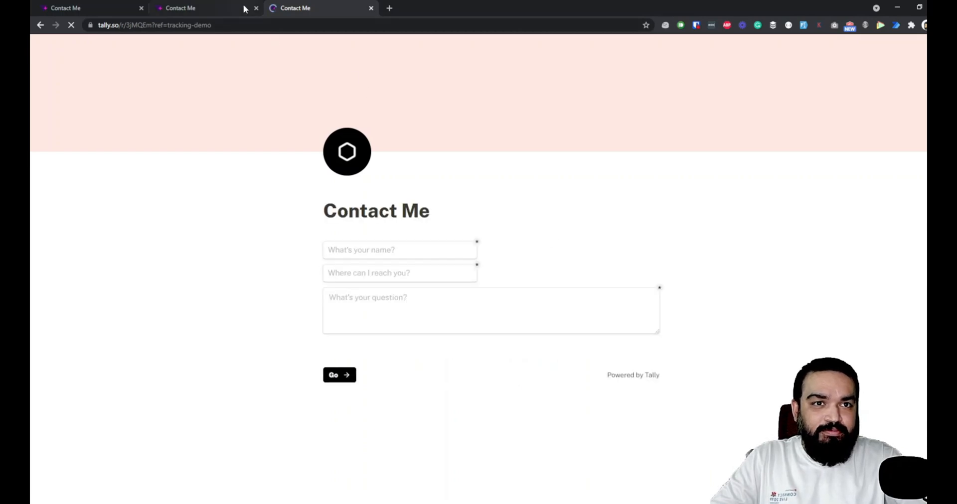
{"action": "left_click", "coordinate": [399, 250]}
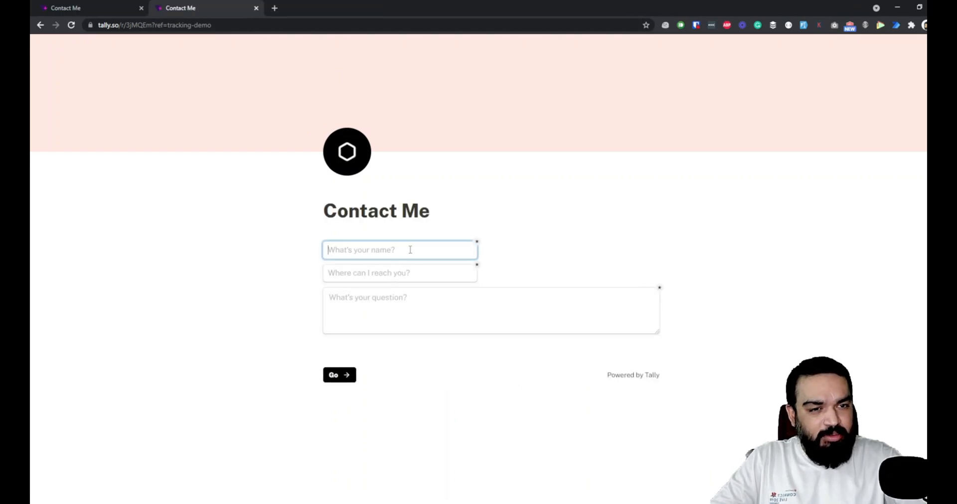
{"action": "type", "text": "Kish"}
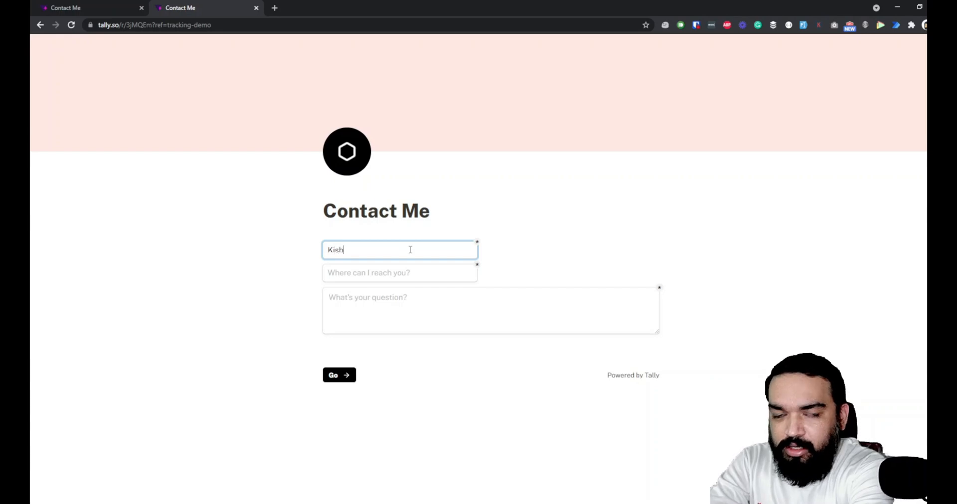
{"action": "type", "text": "ore"}
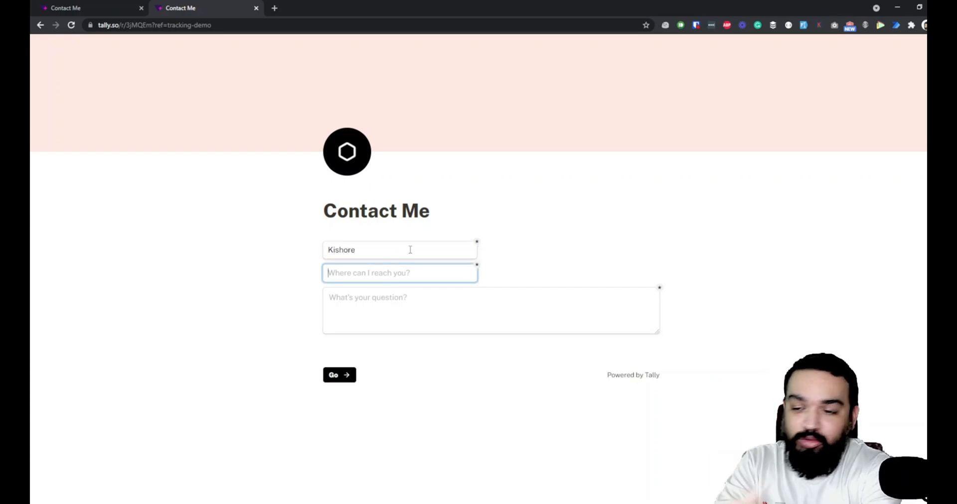
{"action": "type", "text": "Kishore@"}
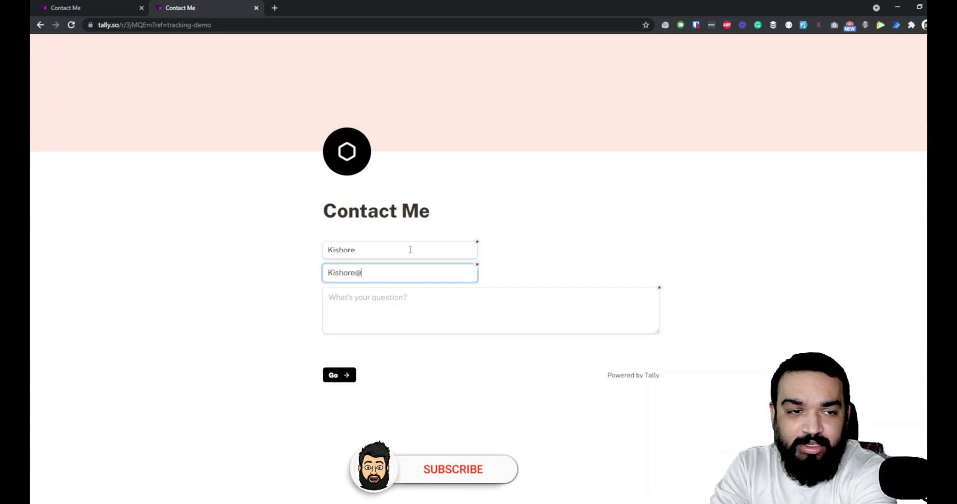
{"action": "type", "text": "testmail.cm"}
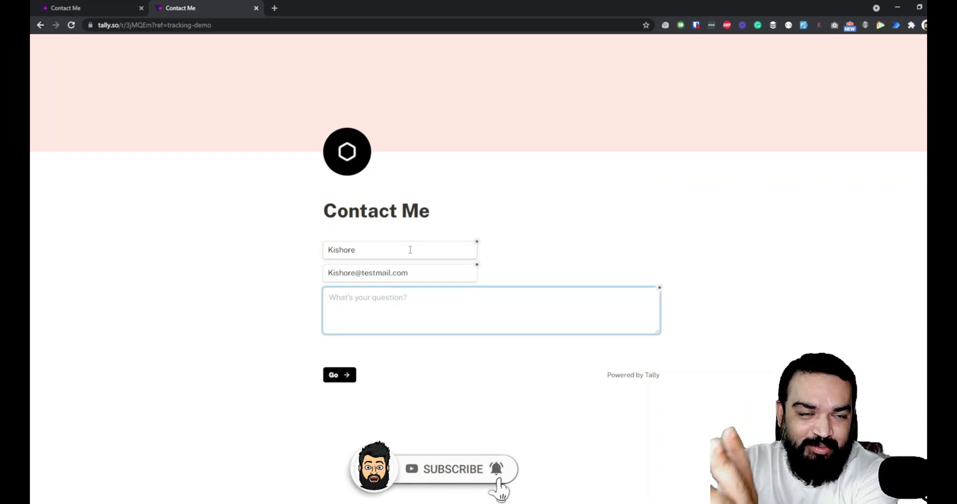
{"action": "type", "text": "R"}
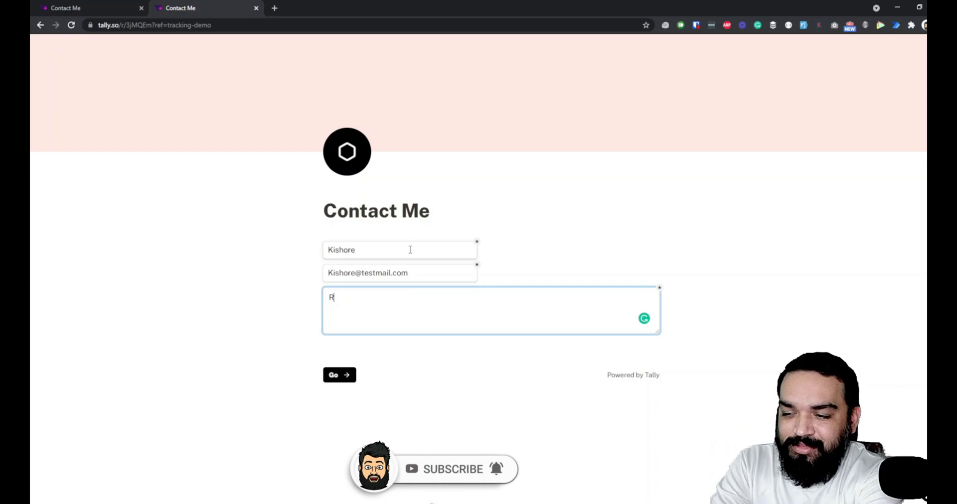
{"action": "type", "text": "andom test"}
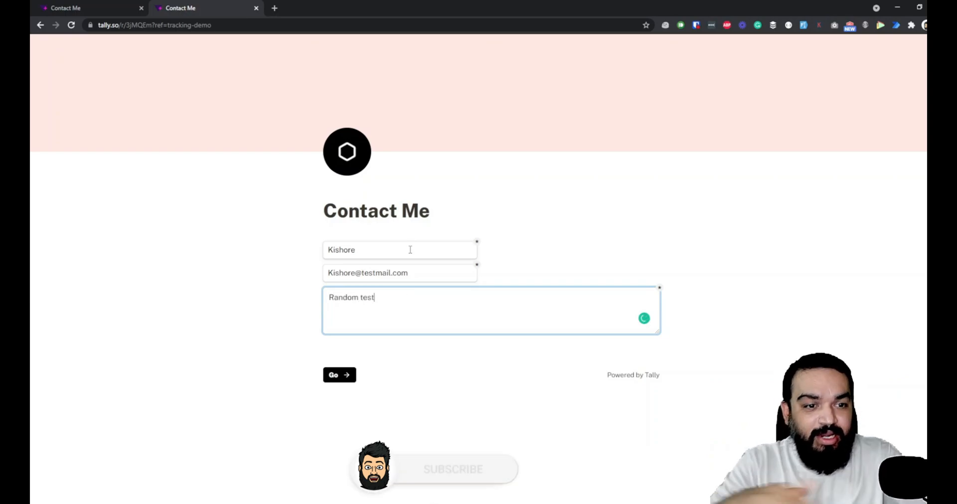
{"action": "left_click", "coordinate": [339, 375]}
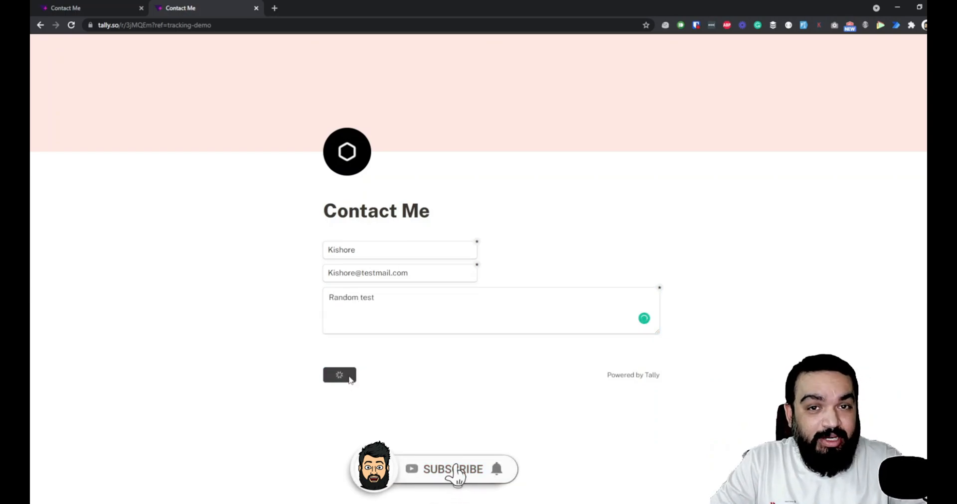
{"action": "left_click", "coordinate": [339, 375]}
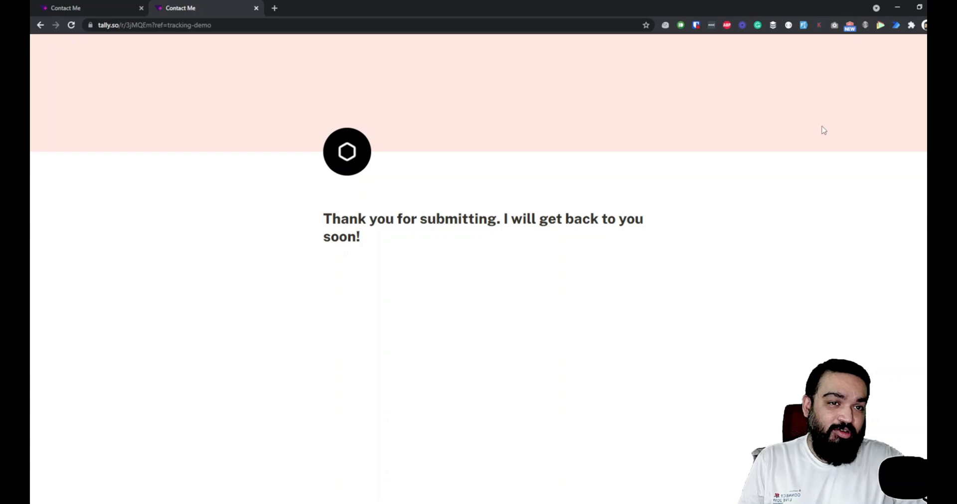
{"action": "mouse_move", "coordinate": [428, 109]}
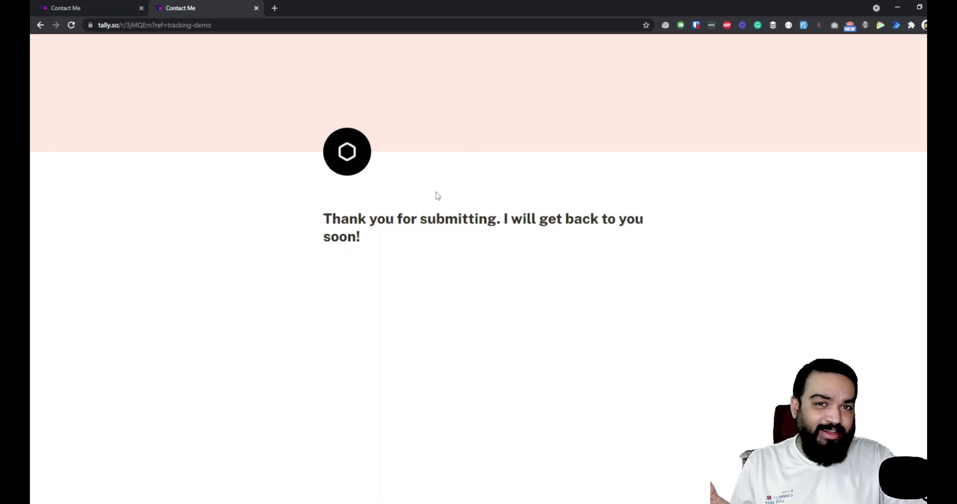
{"action": "mouse_move", "coordinate": [445, 204]}
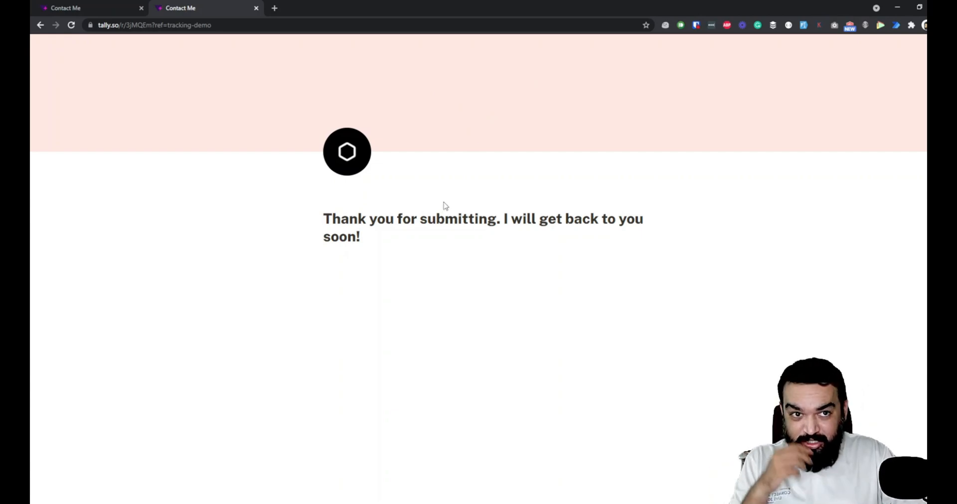
{"action": "mouse_move", "coordinate": [314, 223]}
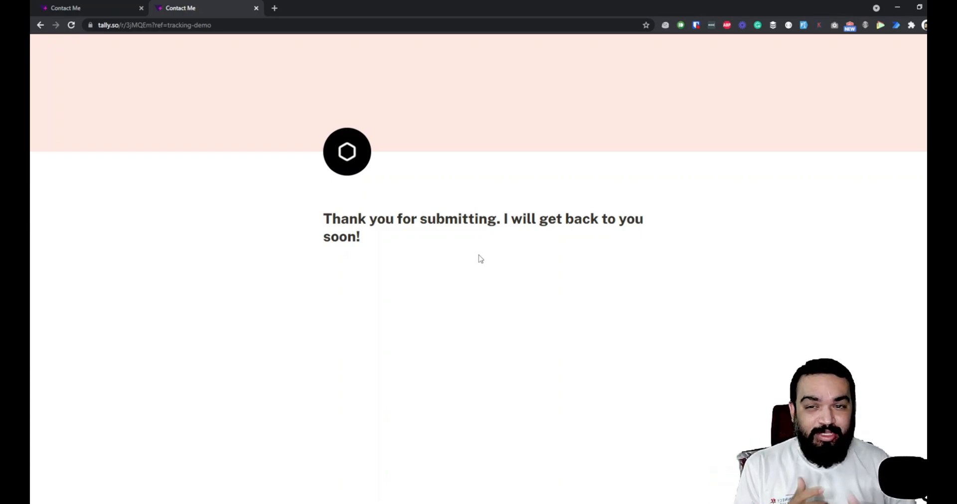
{"action": "mouse_move", "coordinate": [113, 212]}
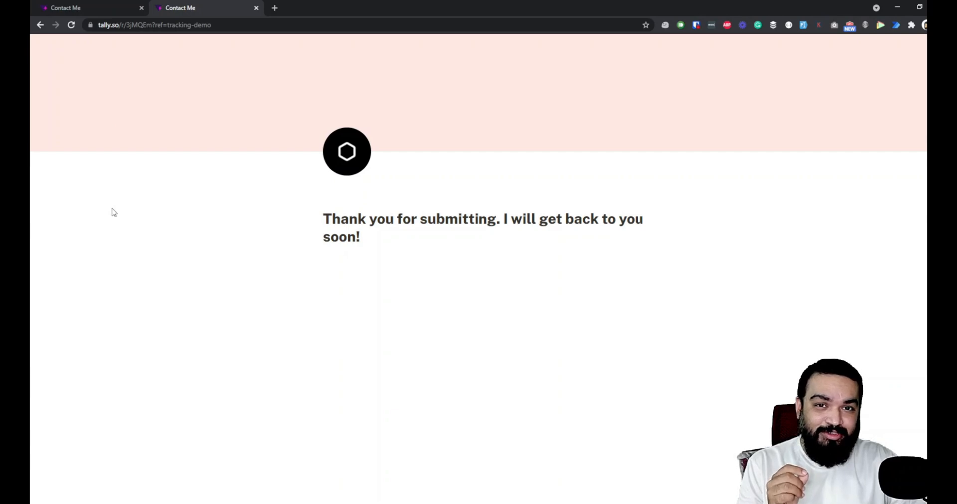